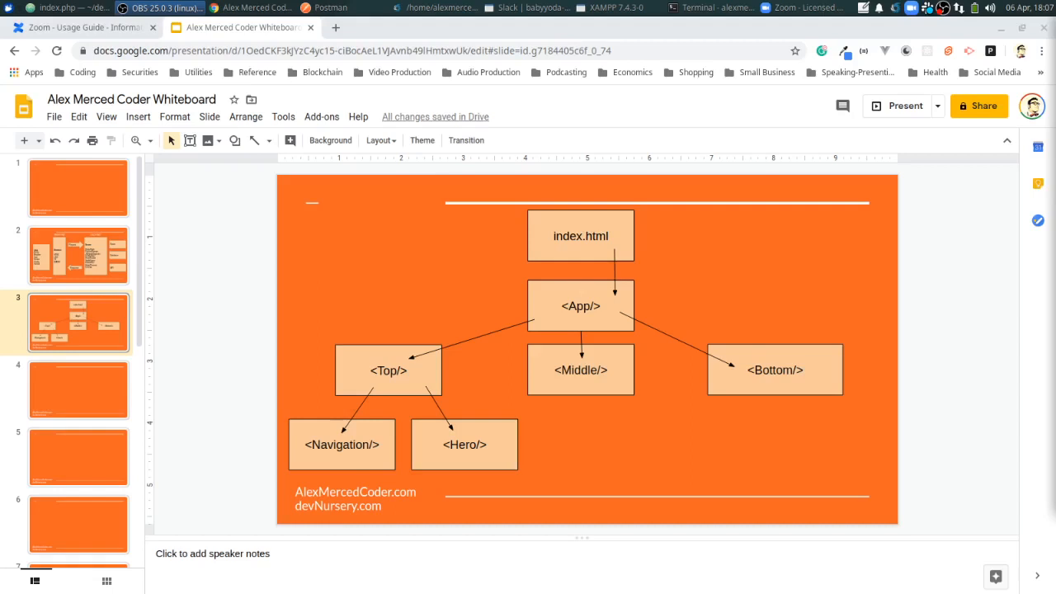
{"action": "mouse_move", "coordinate": [620, 171]}
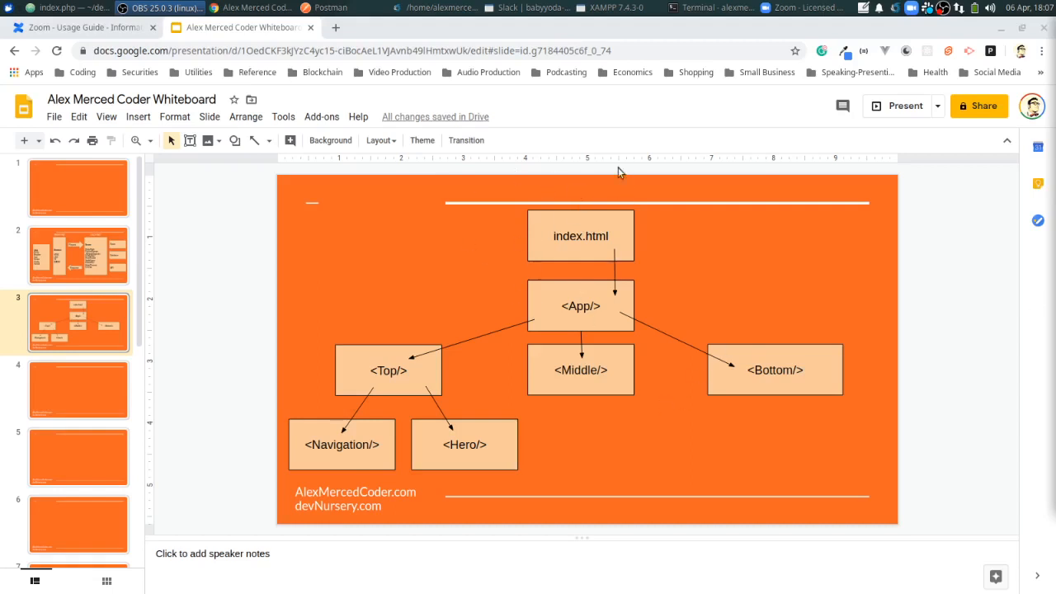
{"action": "mouse_move", "coordinate": [523, 245]}
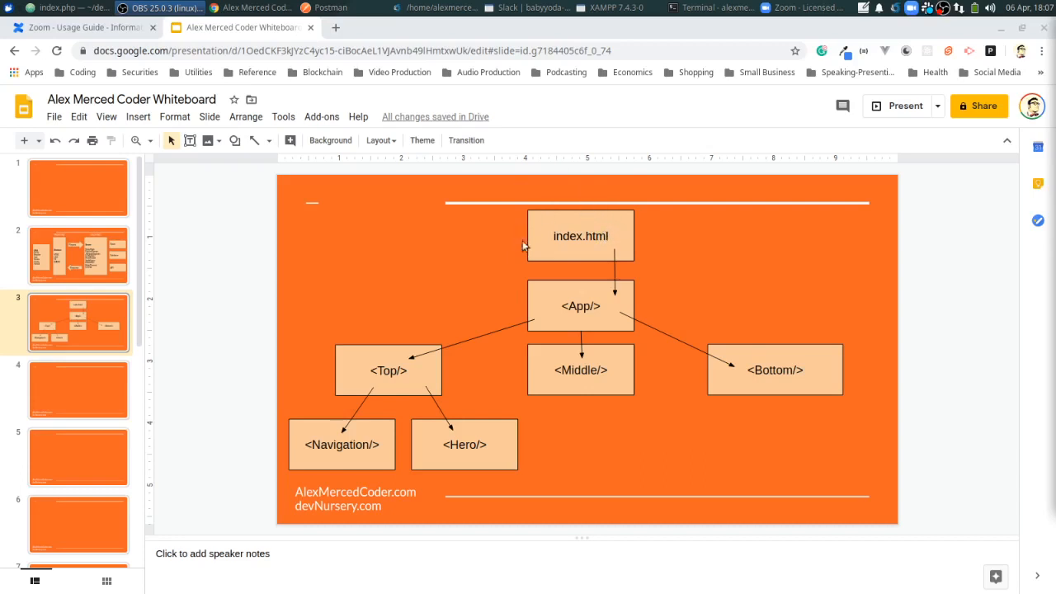
{"action": "mouse_move", "coordinate": [540, 211]}
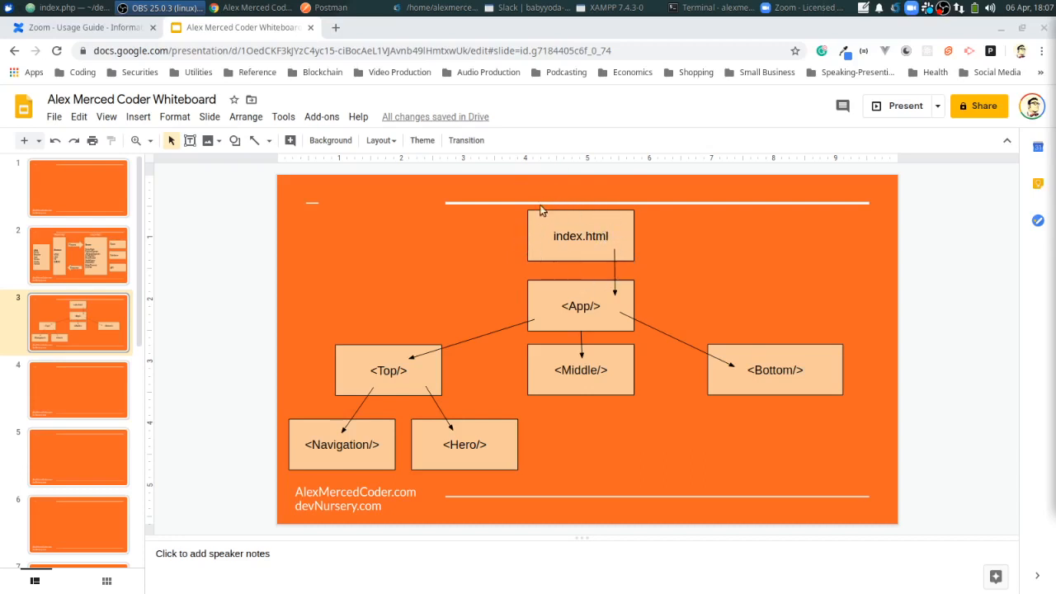
{"action": "mouse_move", "coordinate": [614, 282]}
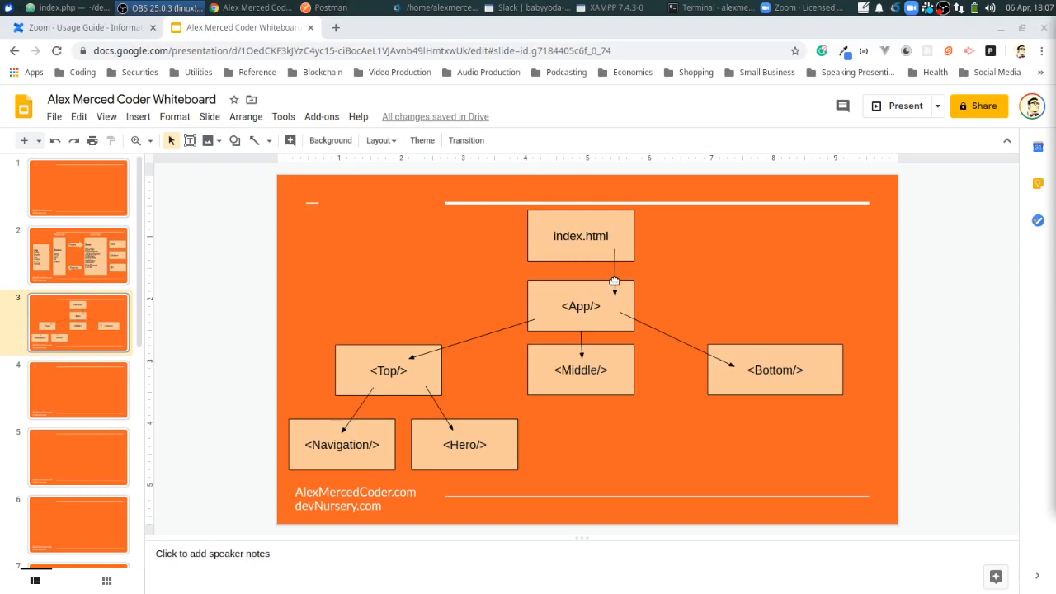
{"action": "mouse_move", "coordinate": [544, 279]}
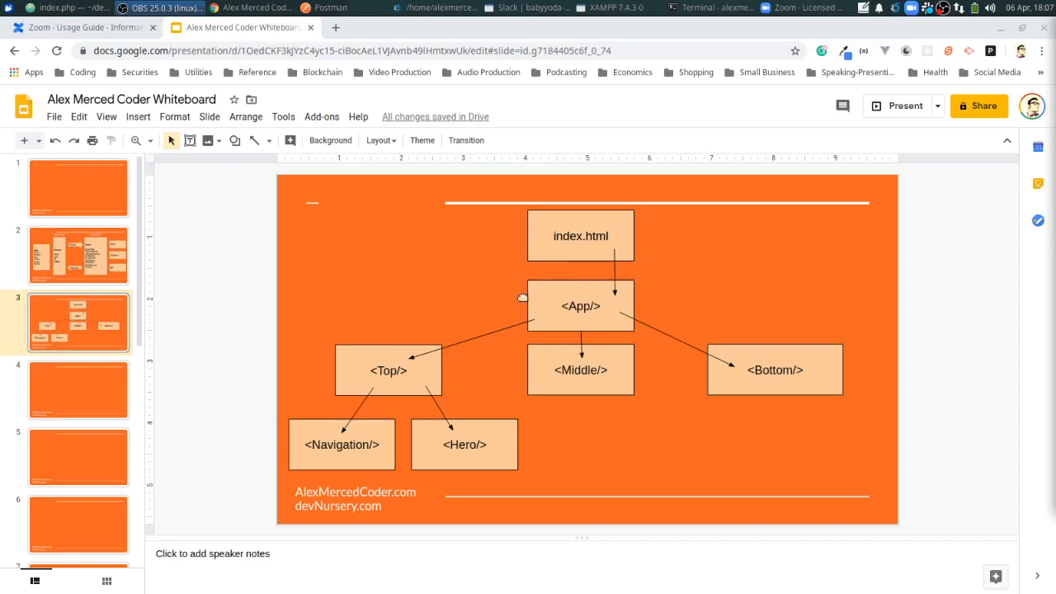
{"action": "mouse_move", "coordinate": [530, 316]}
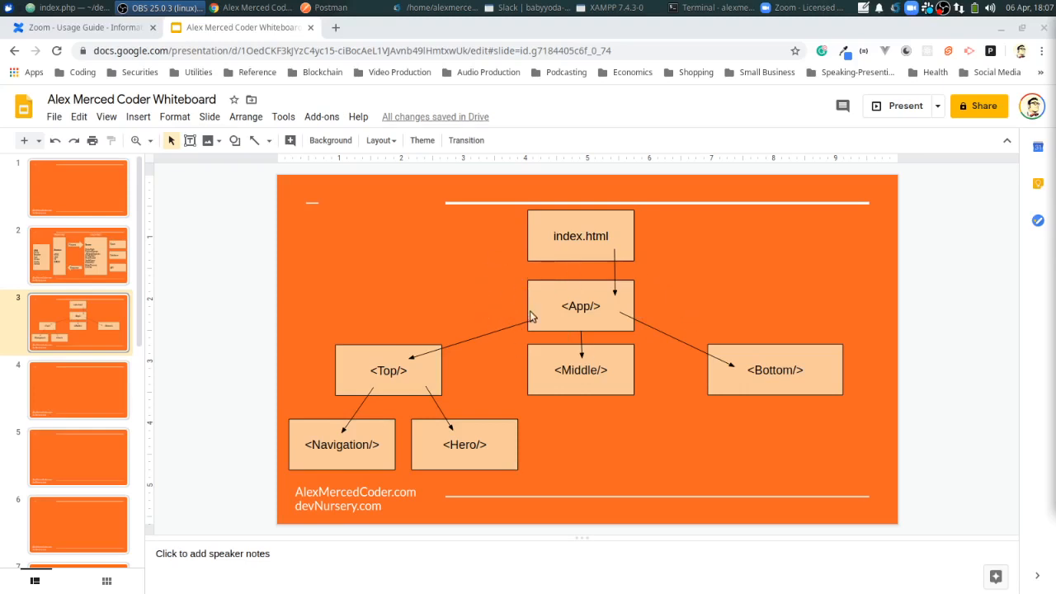
{"action": "mouse_move", "coordinate": [595, 325]}
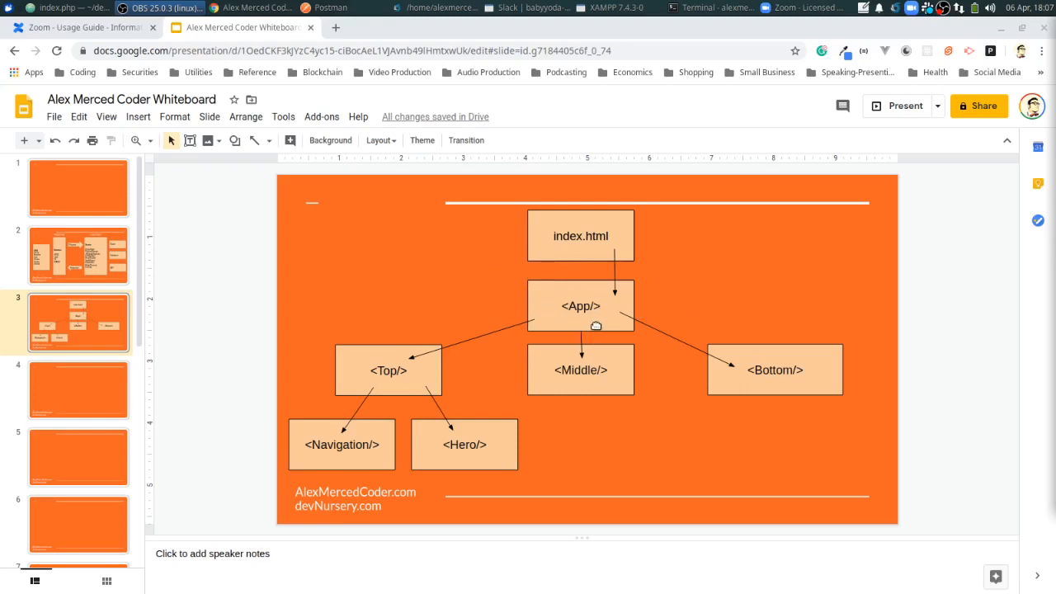
{"action": "mouse_move", "coordinate": [605, 255]}
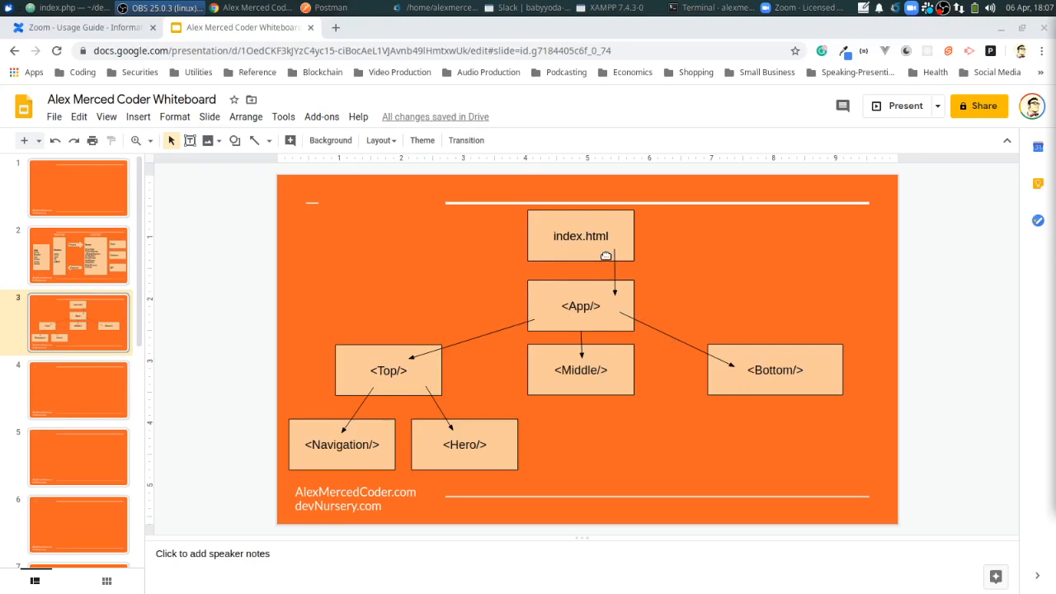
{"action": "mouse_move", "coordinate": [536, 287]}
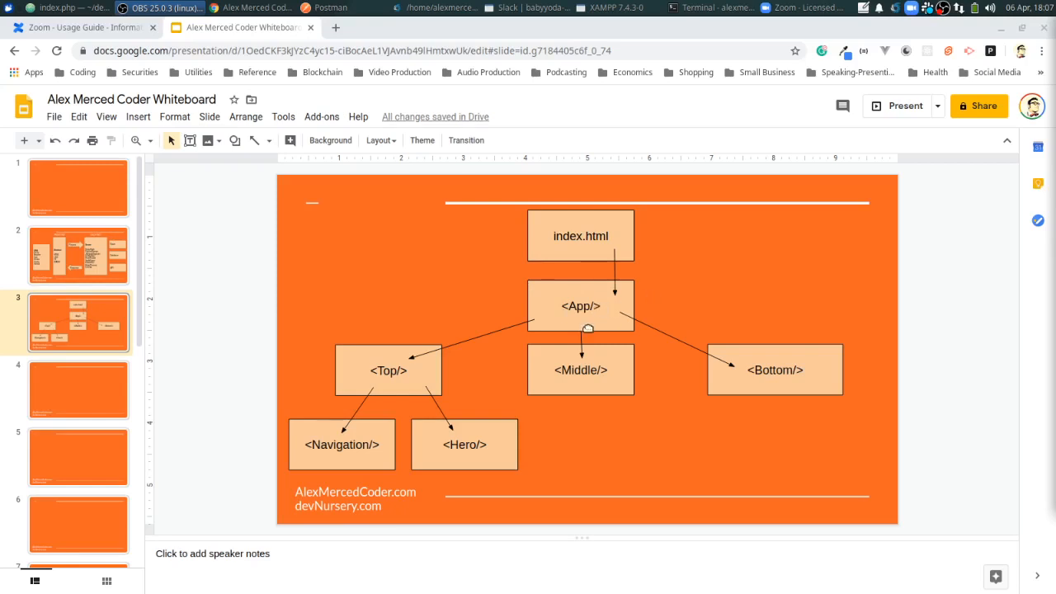
{"action": "mouse_move", "coordinate": [813, 377]}
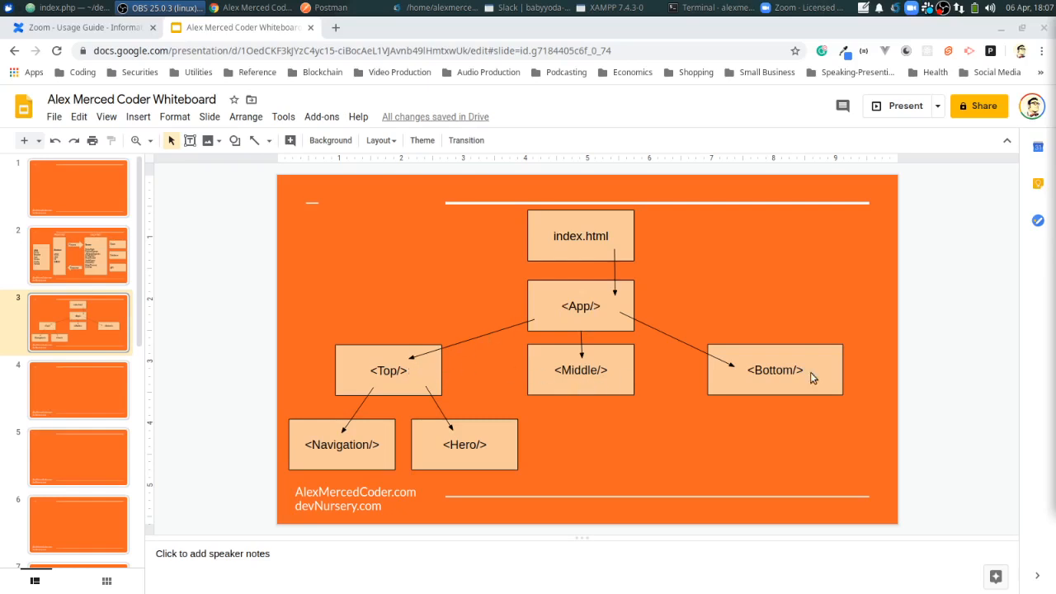
{"action": "mouse_move", "coordinate": [809, 376]}
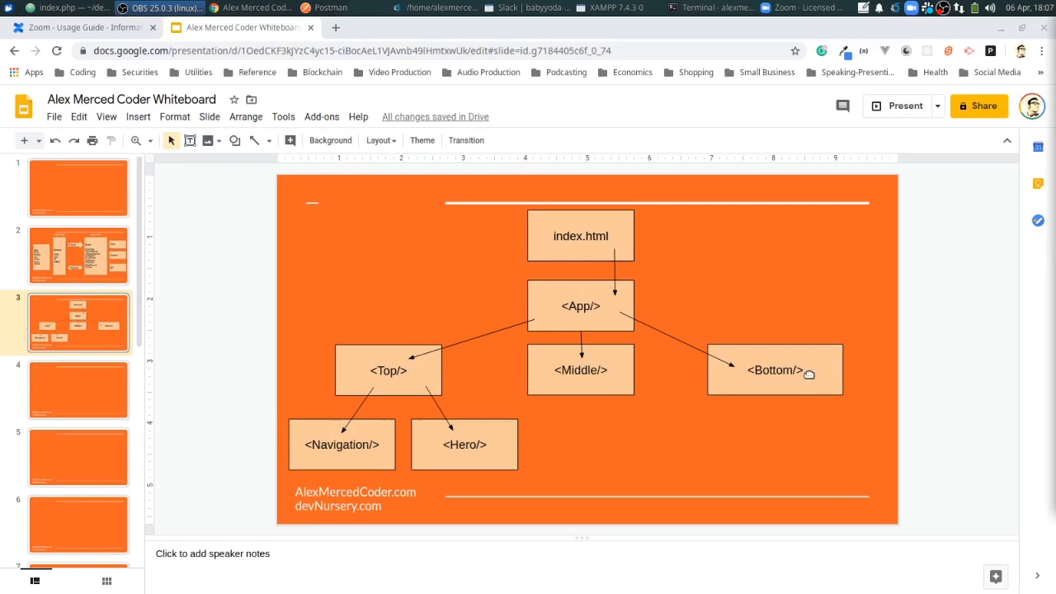
{"action": "mouse_move", "coordinate": [766, 377]}
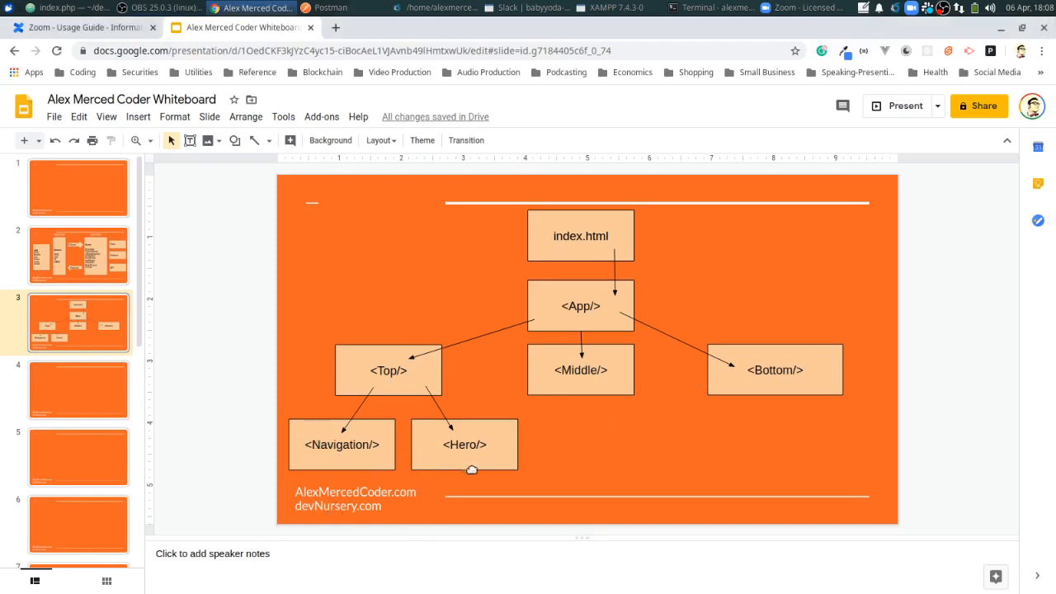
{"action": "mouse_move", "coordinate": [461, 434]}
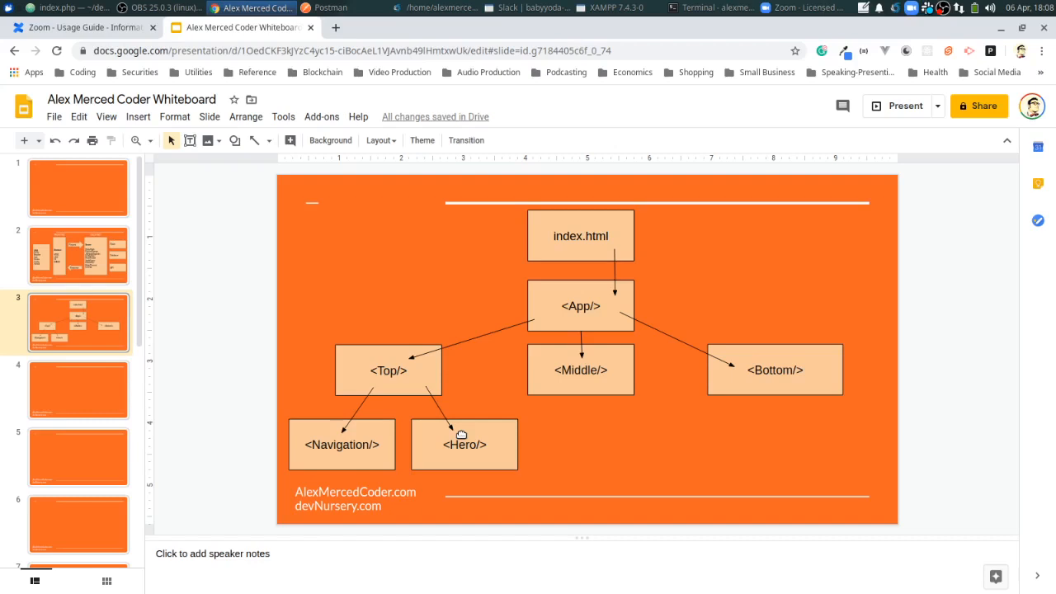
{"action": "mouse_move", "coordinate": [569, 356]}
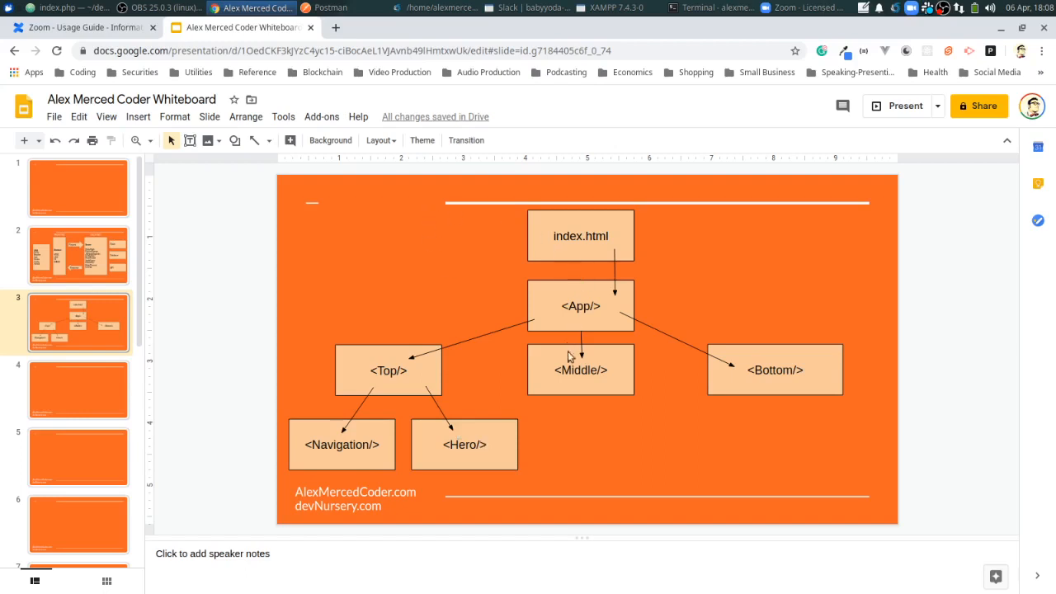
{"action": "mouse_move", "coordinate": [551, 453]}
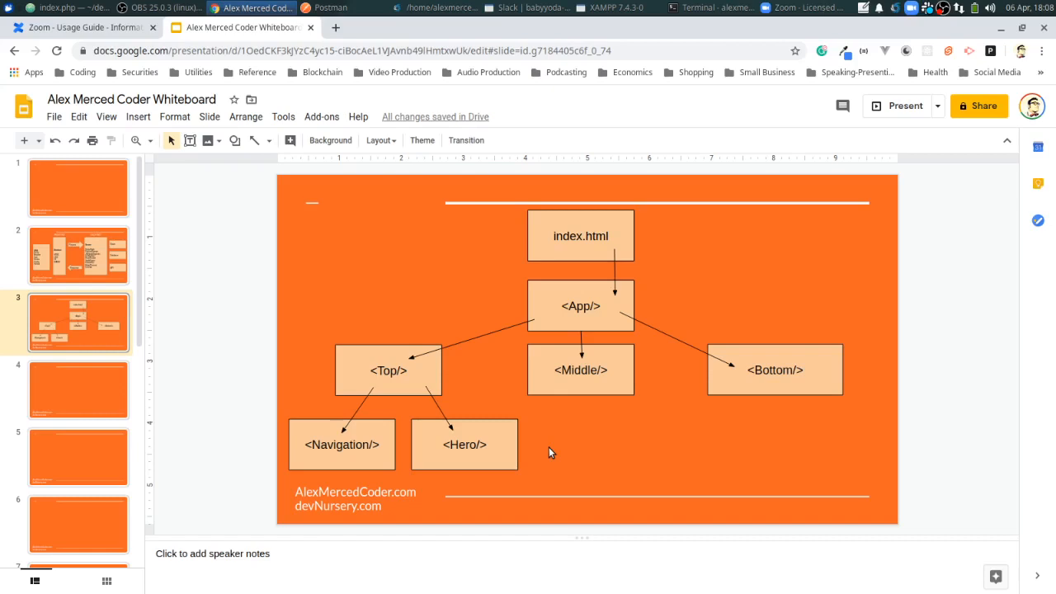
{"action": "mouse_move", "coordinate": [639, 308]}
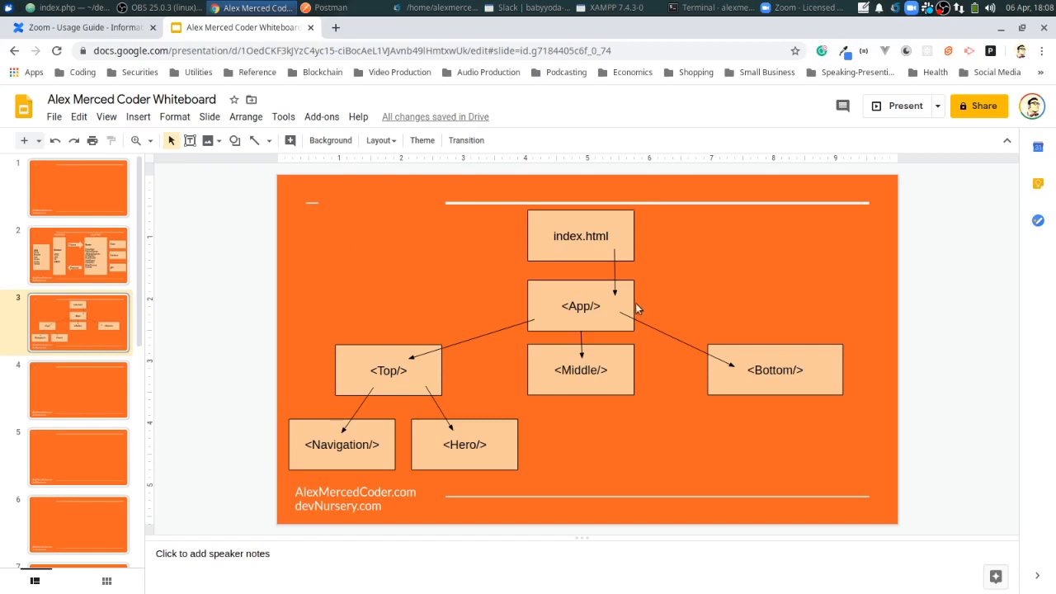
{"action": "mouse_move", "coordinate": [598, 371]}
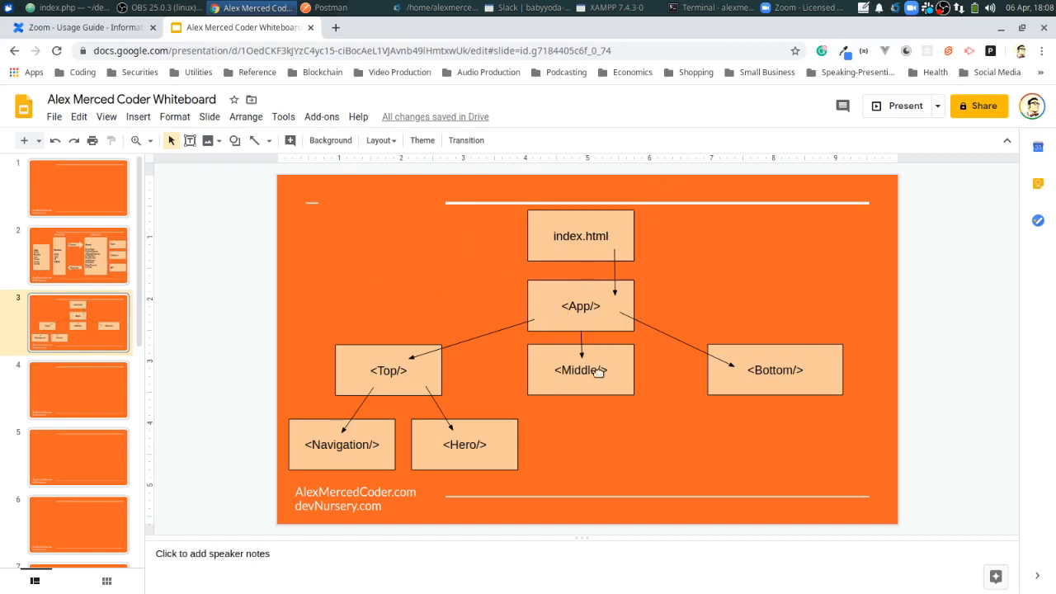
{"action": "mouse_move", "coordinate": [551, 377]}
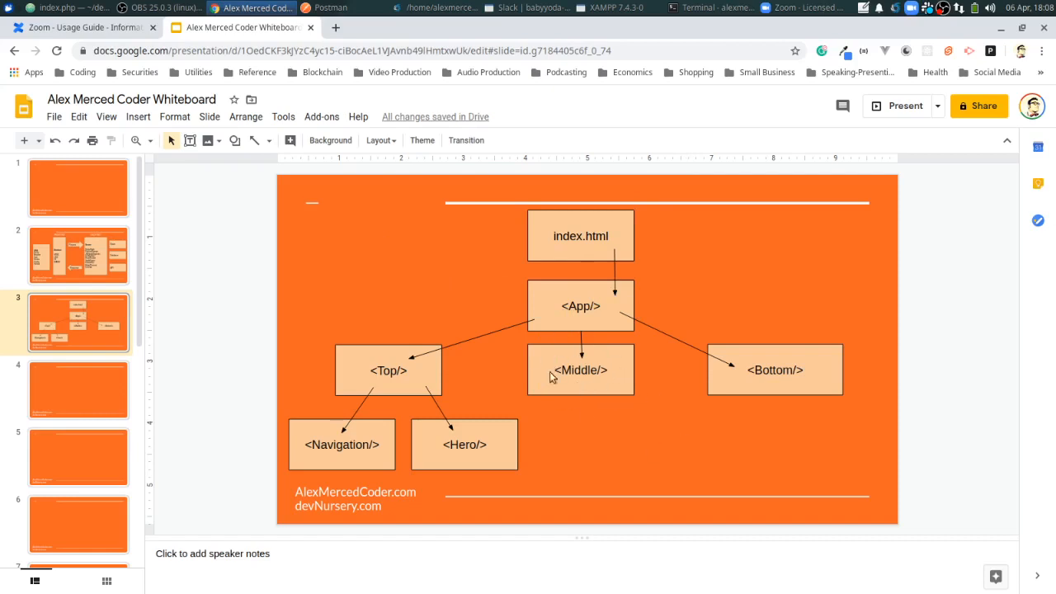
{"action": "mouse_move", "coordinate": [825, 403]}
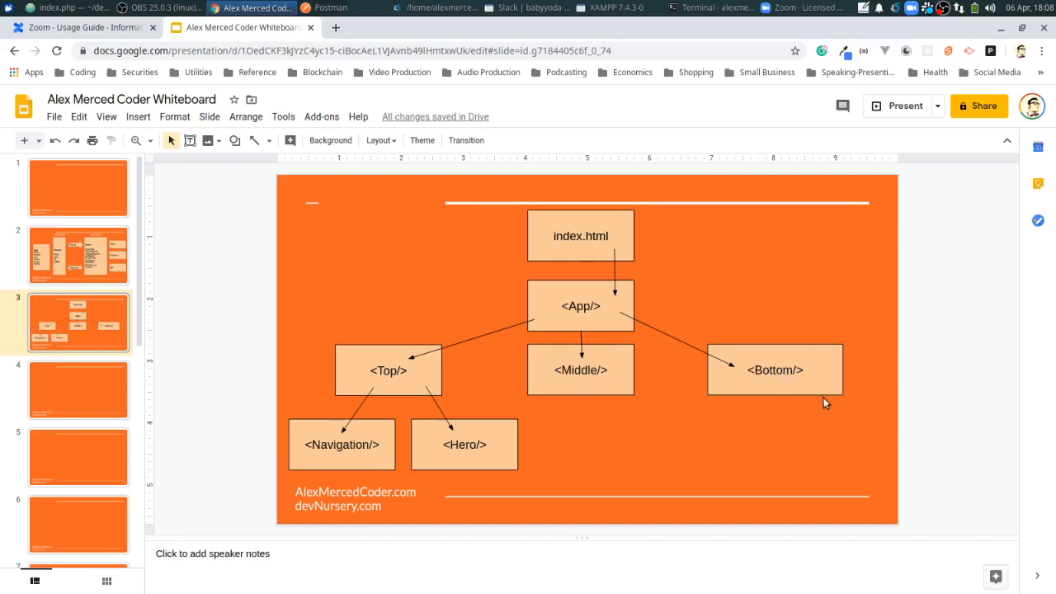
{"action": "mouse_move", "coordinate": [814, 380]}
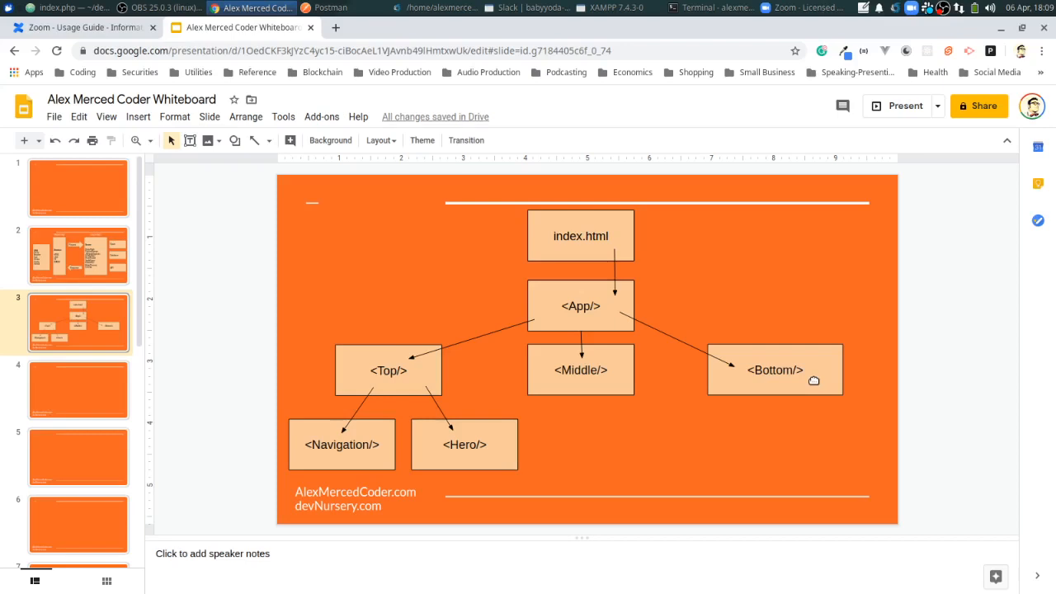
{"action": "mouse_move", "coordinate": [371, 358]}
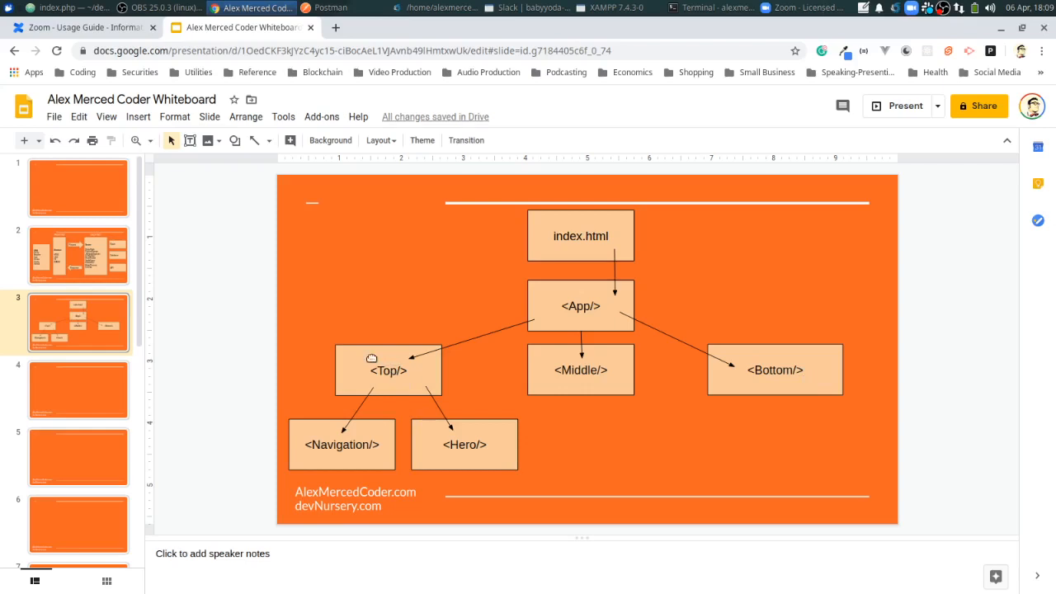
{"action": "mouse_move", "coordinate": [491, 392]}
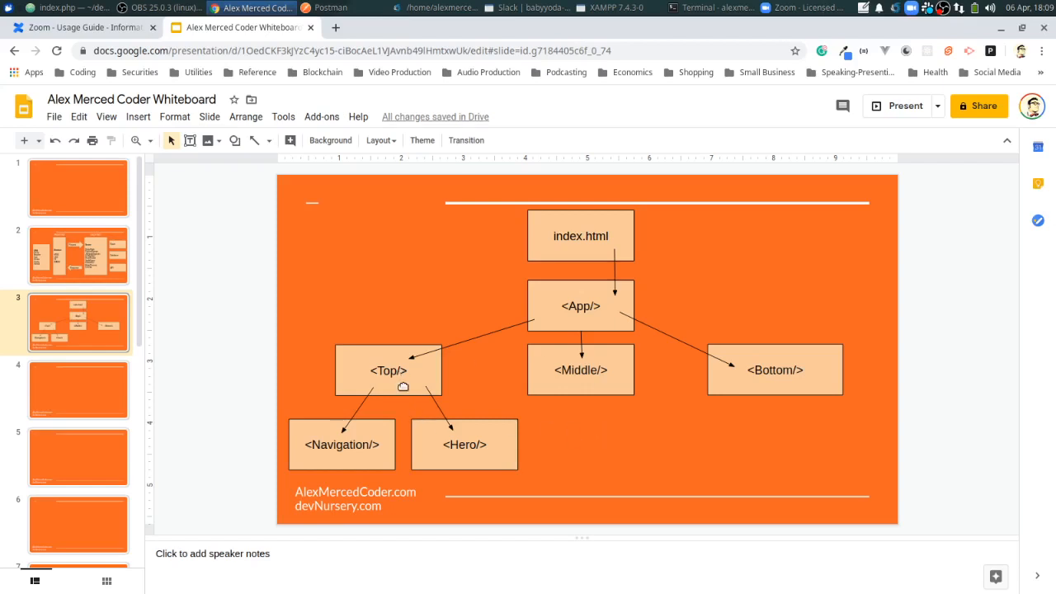
{"action": "mouse_move", "coordinate": [369, 341]}
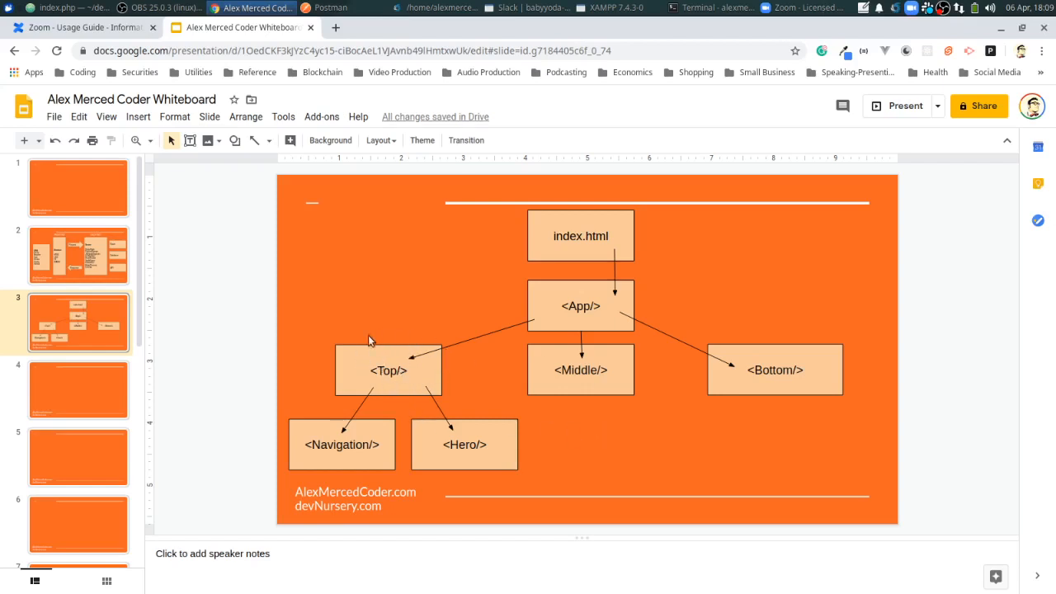
{"action": "mouse_move", "coordinate": [428, 337]}
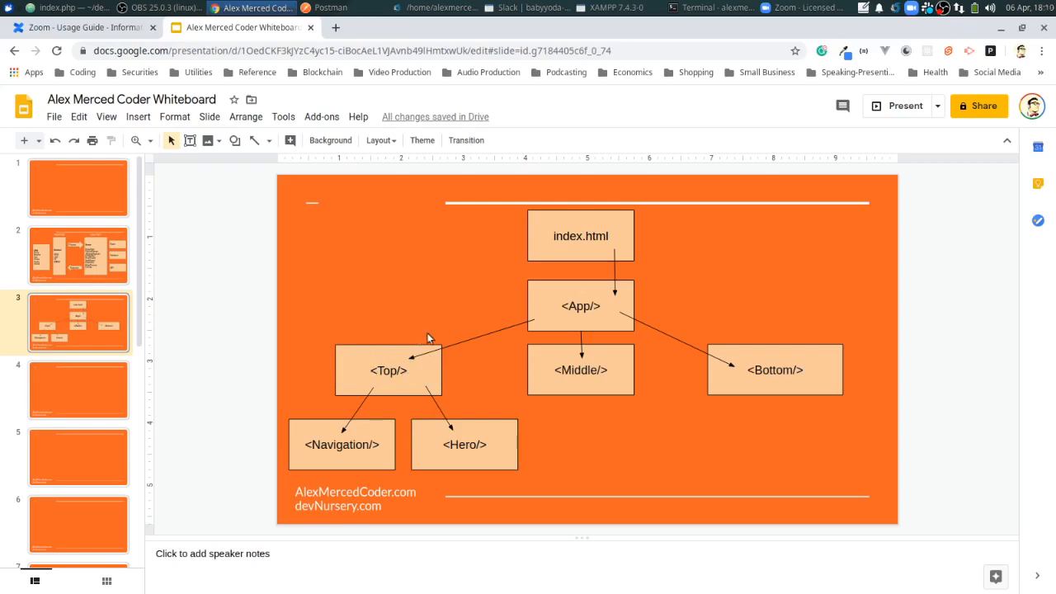
{"action": "mouse_move", "coordinate": [368, 340]}
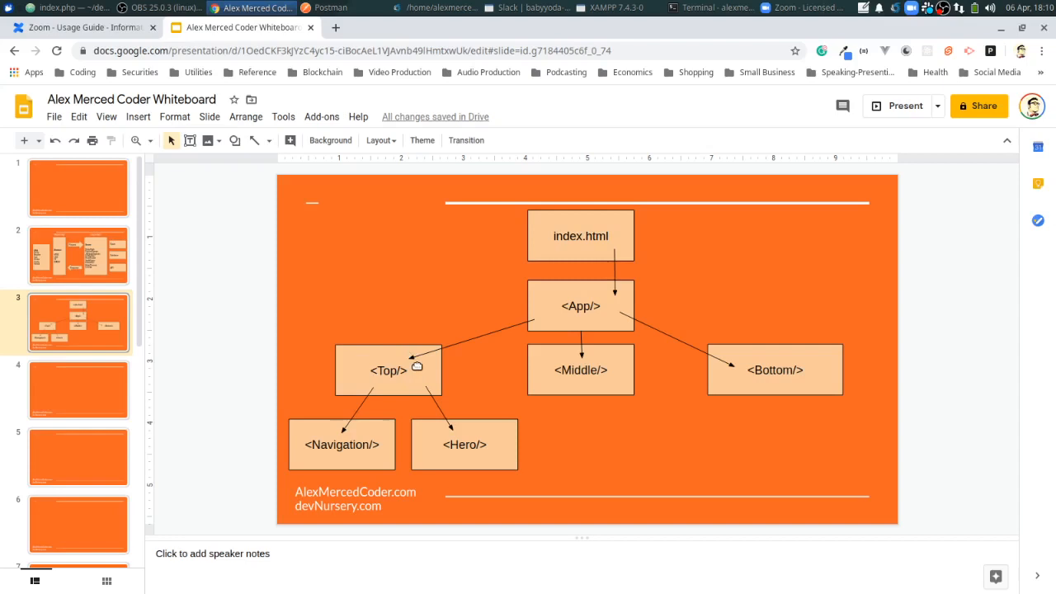
{"action": "mouse_move", "coordinate": [408, 369]}
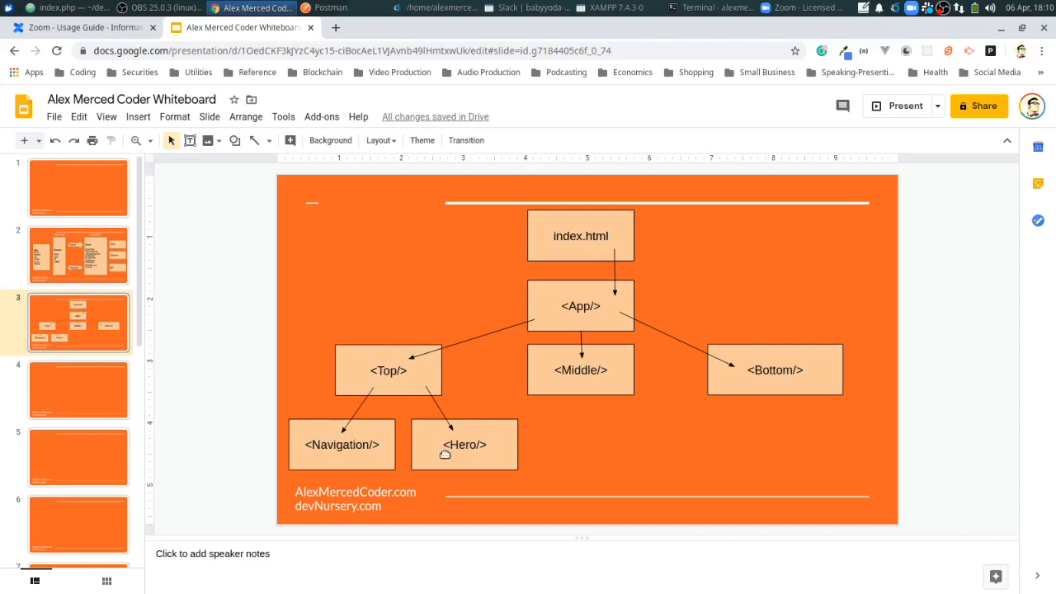
{"action": "mouse_move", "coordinate": [750, 361]}
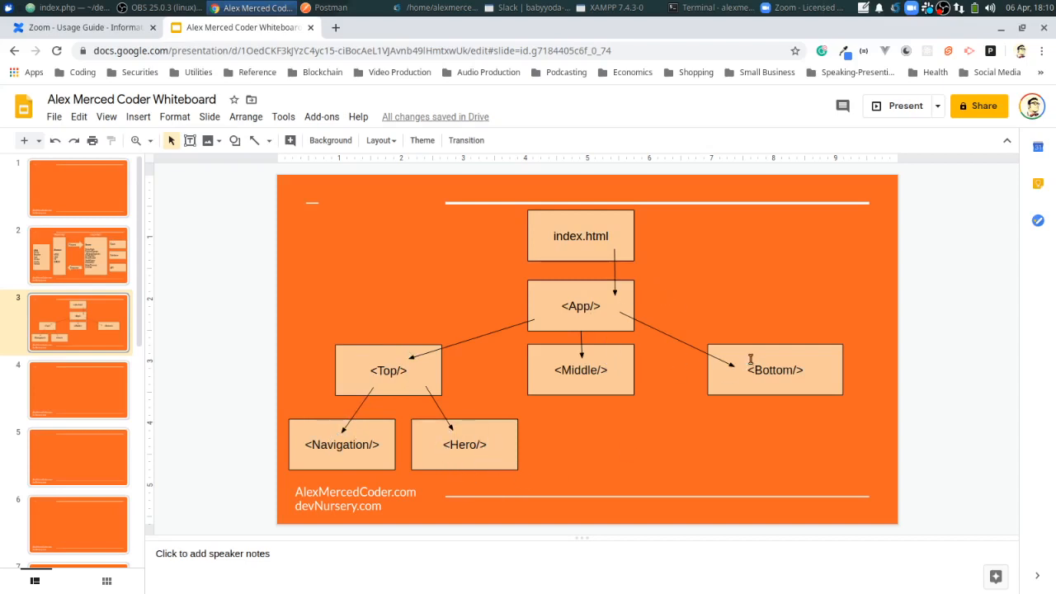
{"action": "mouse_move", "coordinate": [749, 360]}
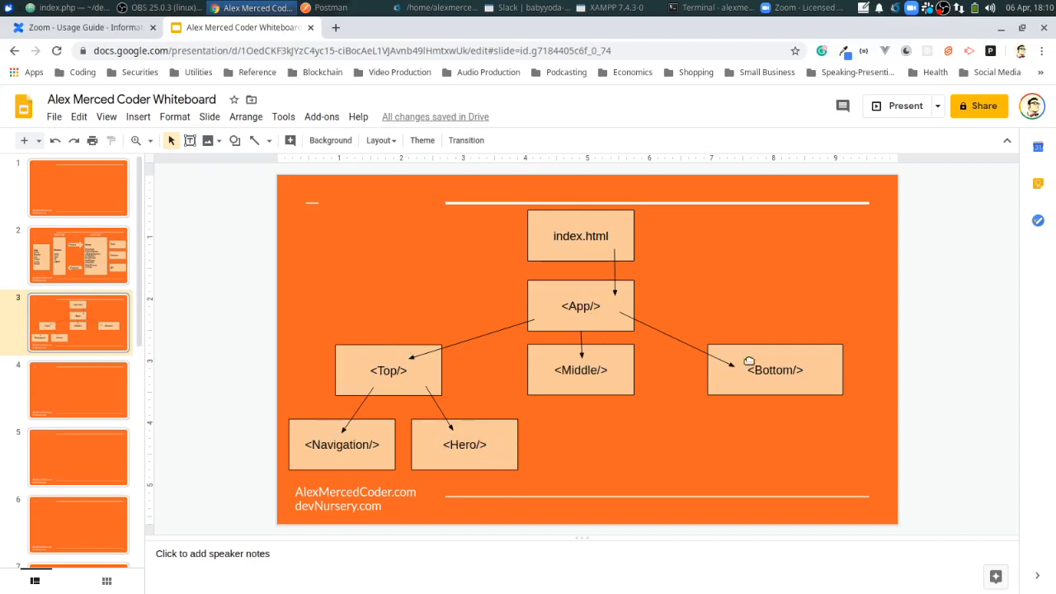
{"action": "mouse_move", "coordinate": [392, 446]}
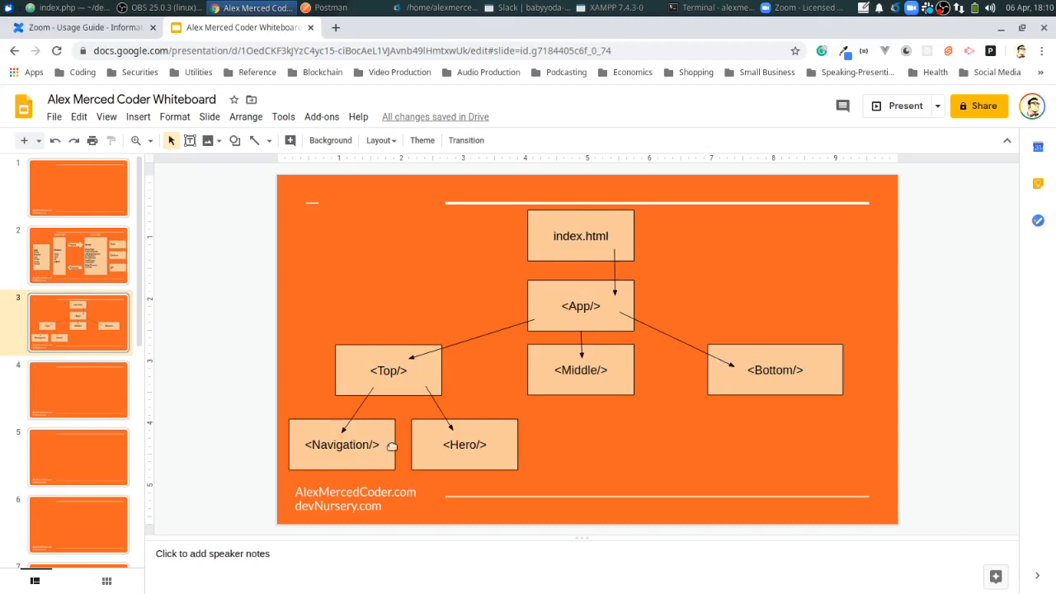
{"action": "mouse_move", "coordinate": [370, 412]}
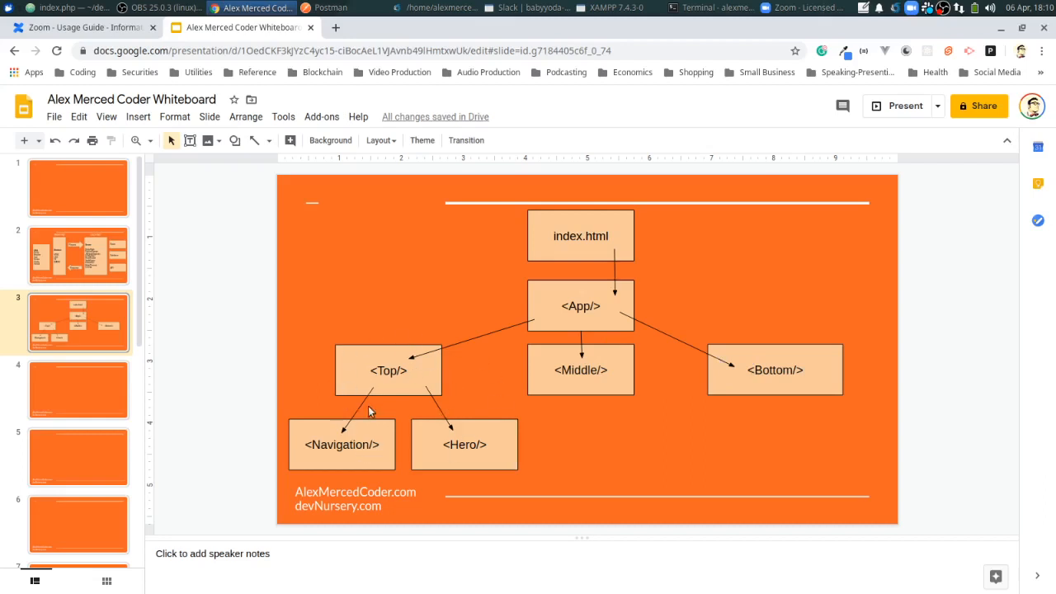
{"action": "mouse_move", "coordinate": [565, 427]}
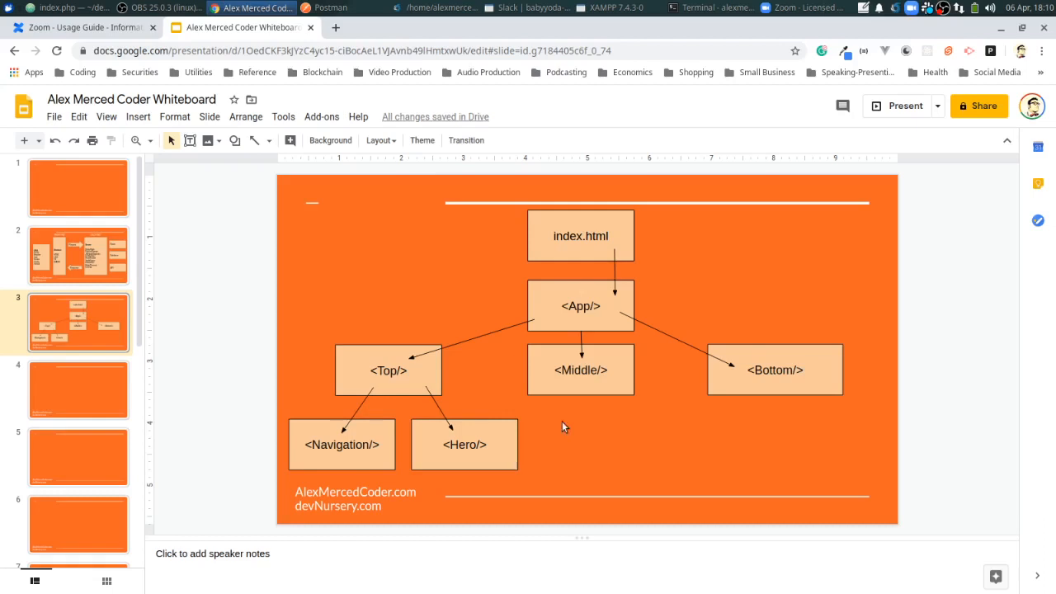
{"action": "mouse_move", "coordinate": [387, 311]}
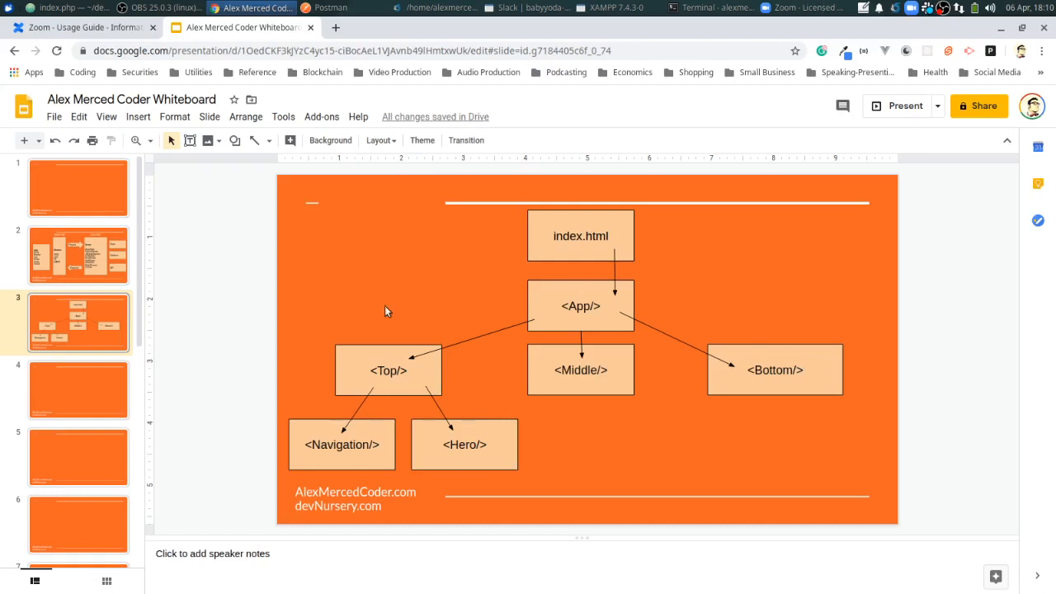
{"action": "mouse_move", "coordinate": [477, 481]}
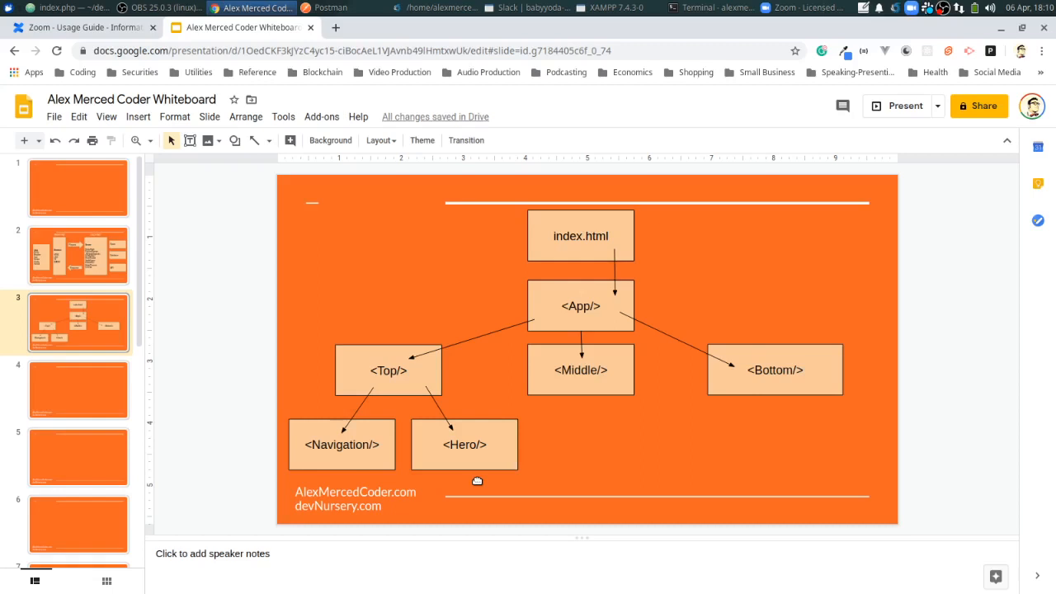
{"action": "mouse_move", "coordinate": [421, 403]}
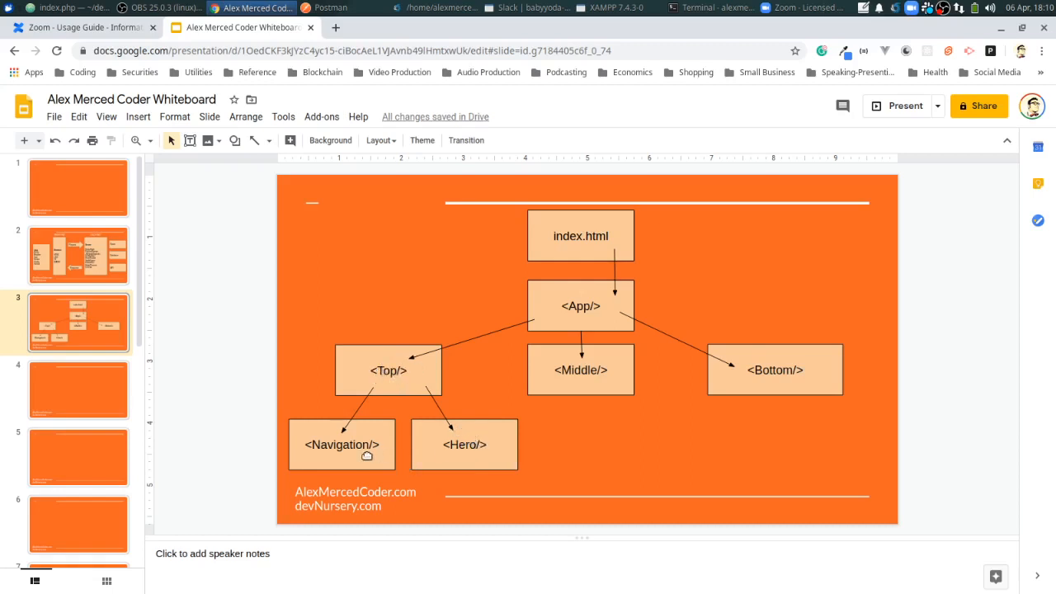
{"action": "mouse_move", "coordinate": [398, 389]}
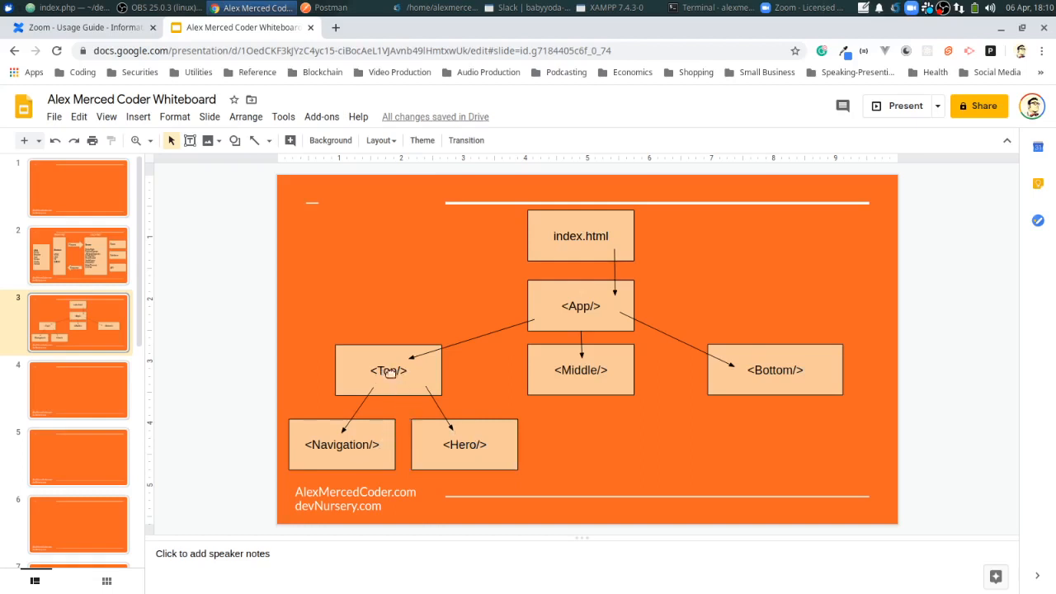
{"action": "mouse_move", "coordinate": [481, 438]}
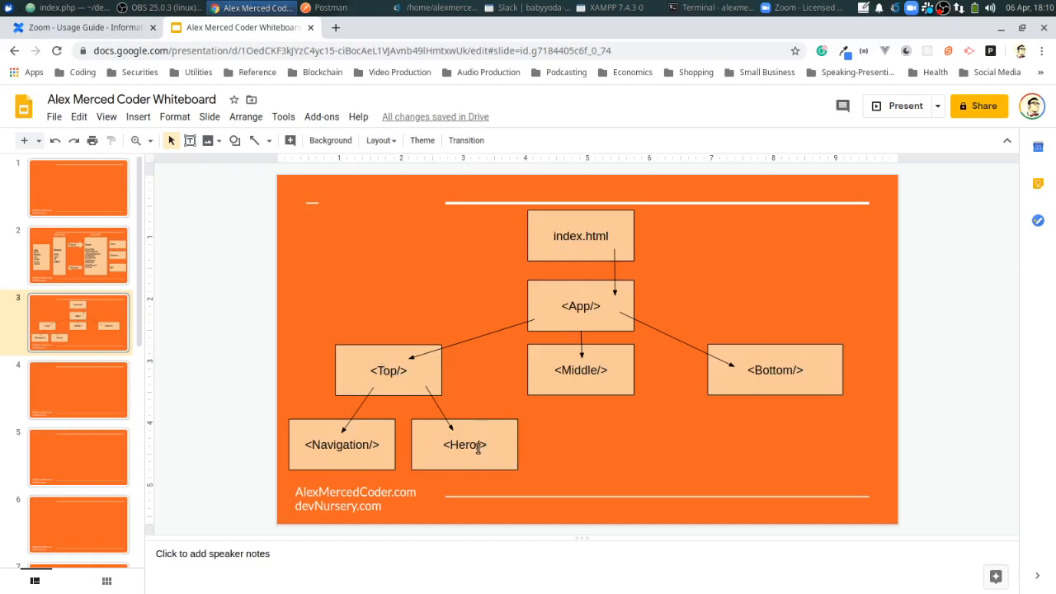
{"action": "mouse_move", "coordinate": [389, 402]}
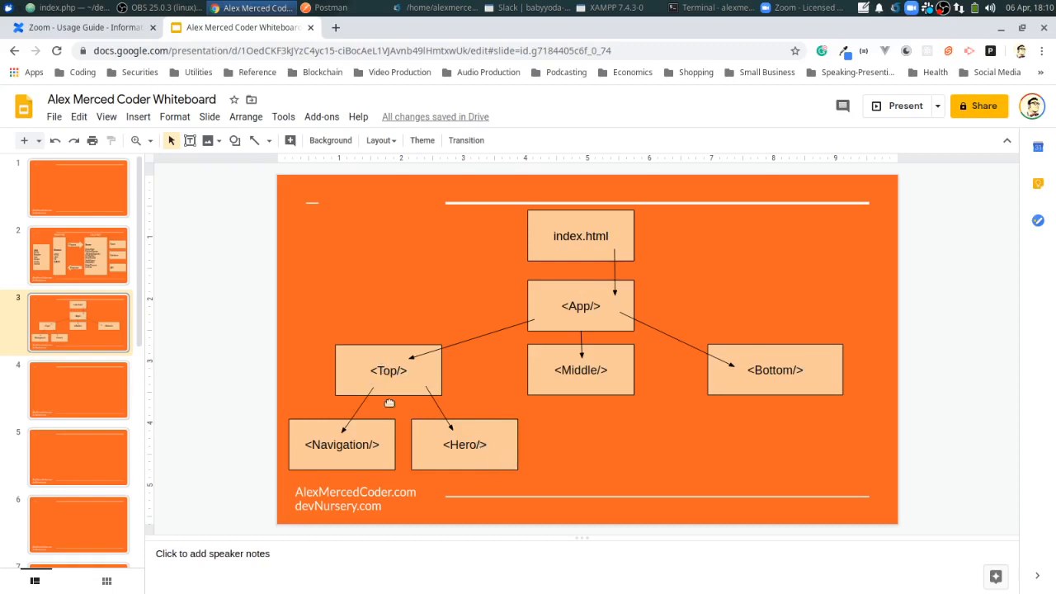
{"action": "mouse_move", "coordinate": [509, 453]}
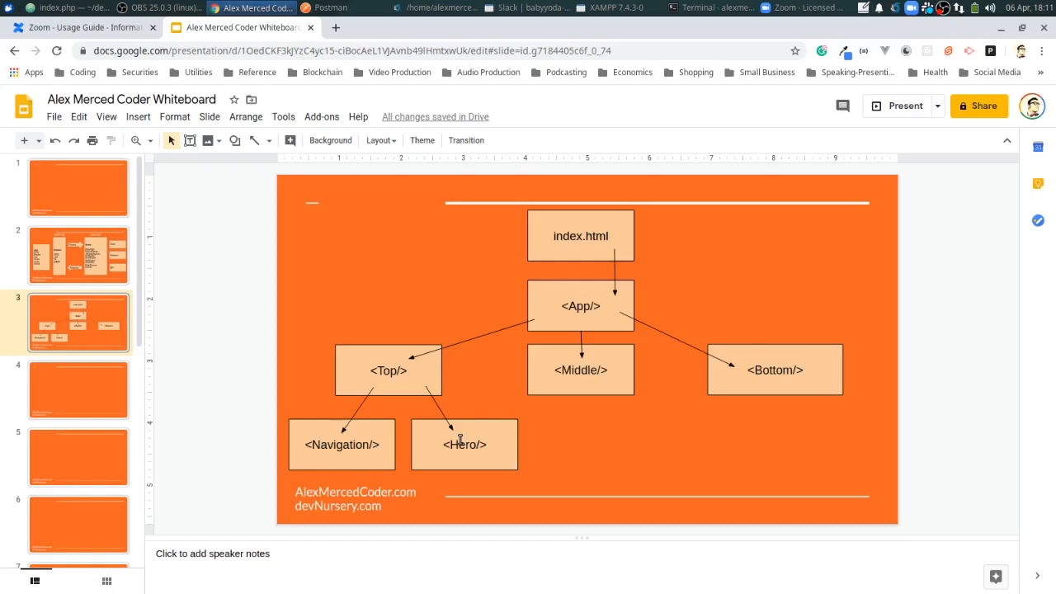
{"action": "mouse_move", "coordinate": [648, 279]}
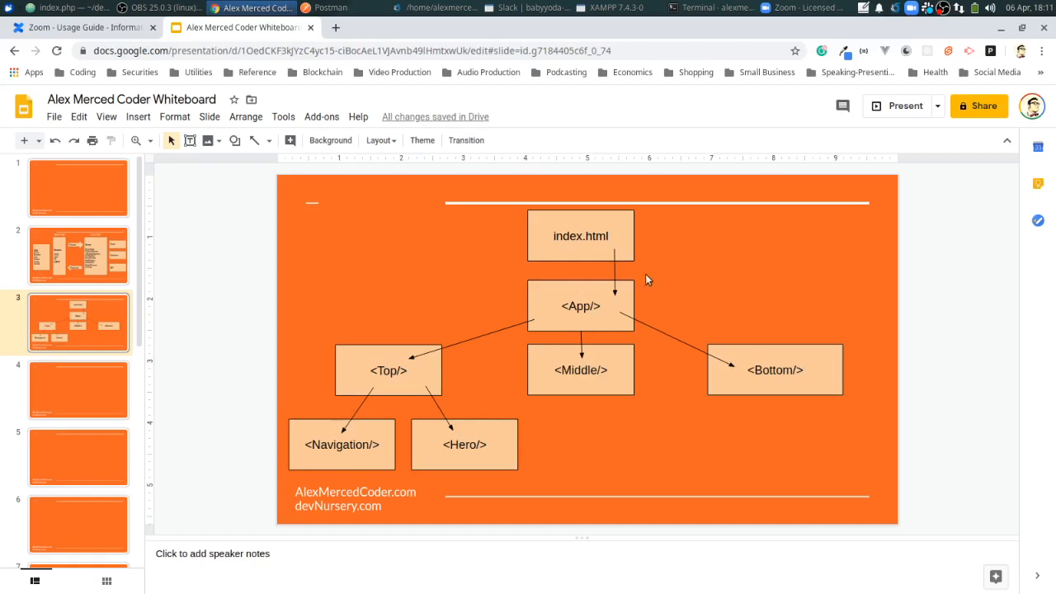
{"action": "mouse_move", "coordinate": [612, 307]}
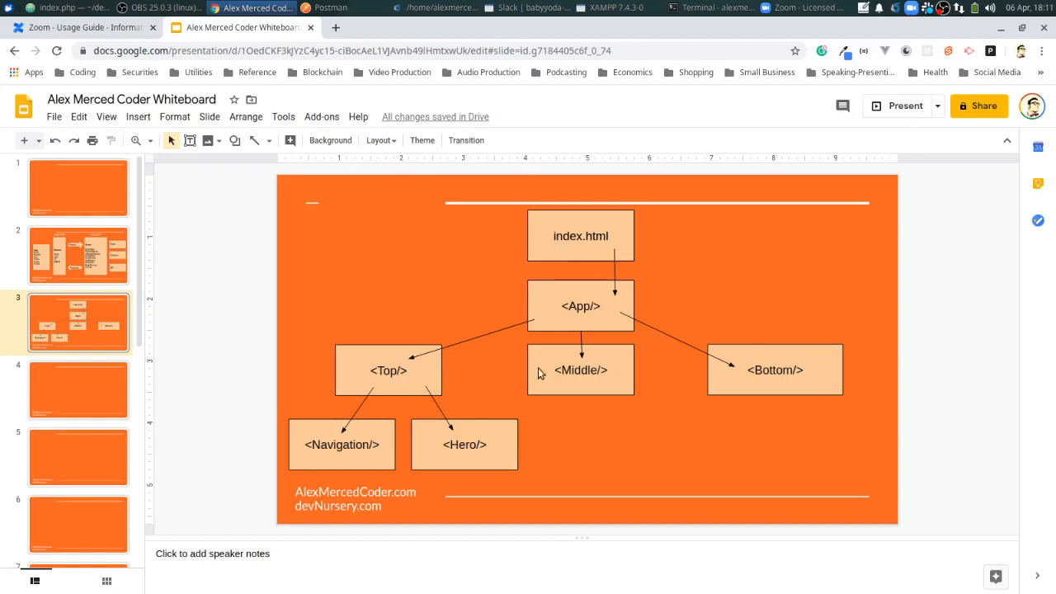
{"action": "mouse_move", "coordinate": [552, 361]}
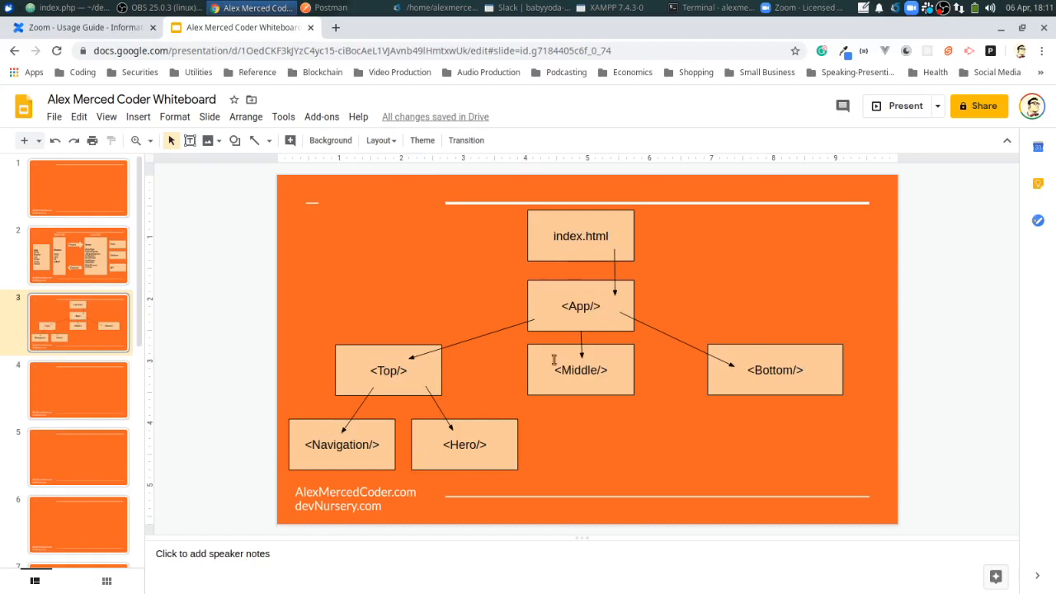
{"action": "mouse_move", "coordinate": [473, 386]}
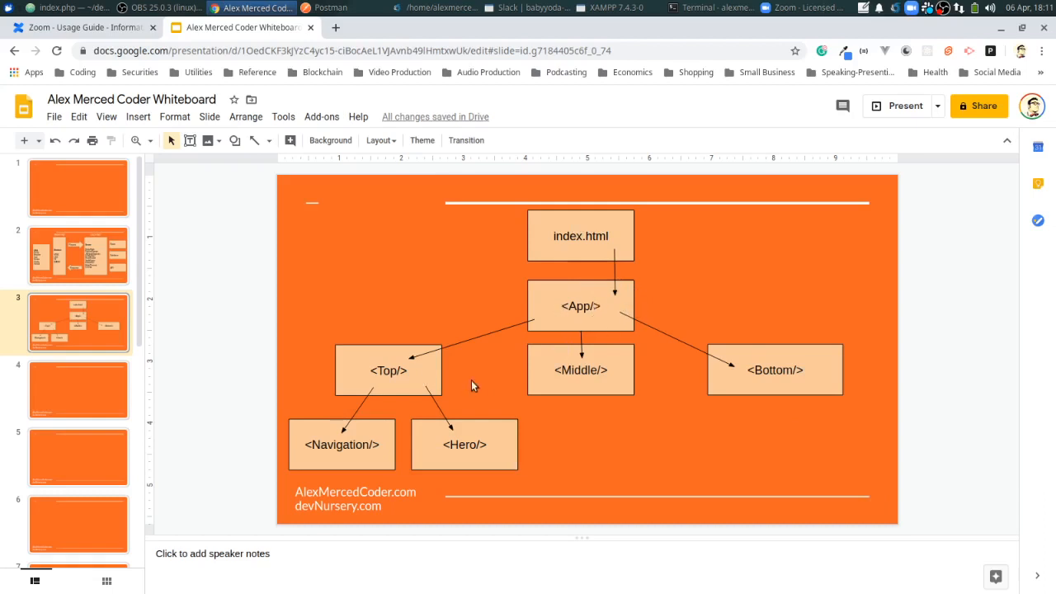
{"action": "mouse_move", "coordinate": [415, 396]}
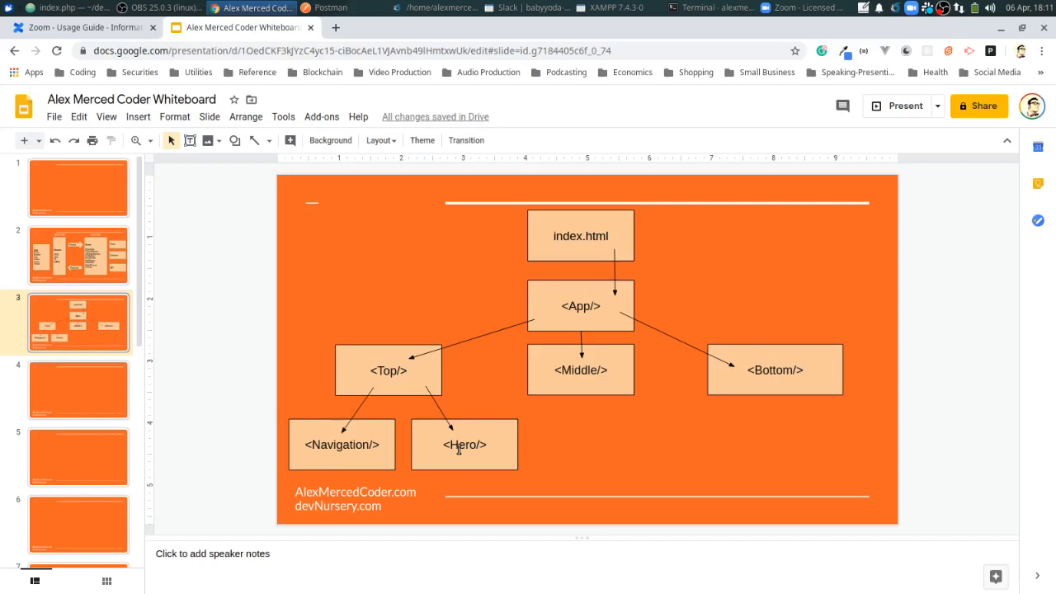
{"action": "mouse_move", "coordinate": [592, 298]}
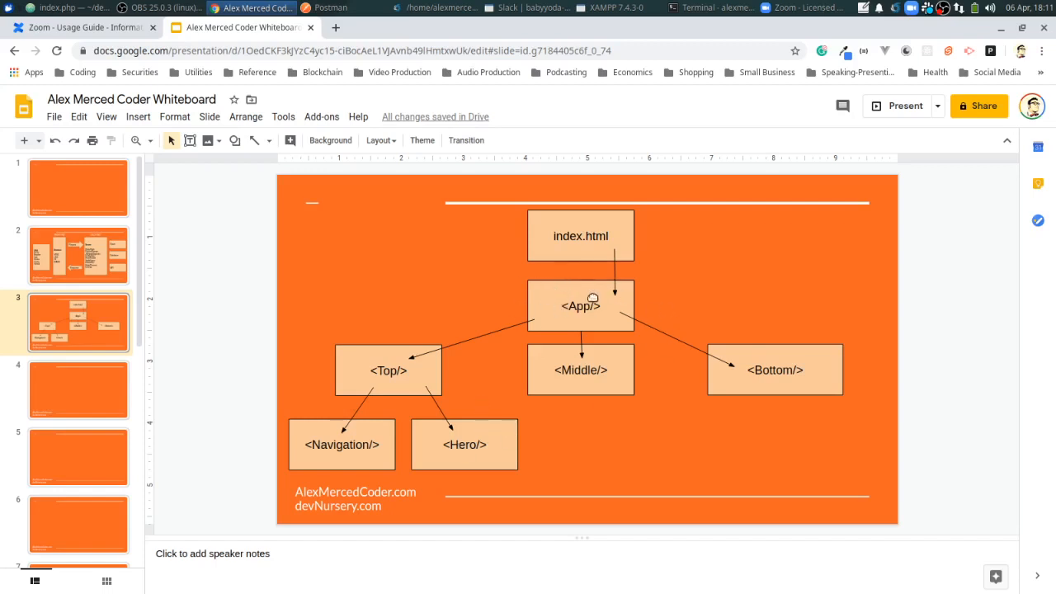
{"action": "mouse_move", "coordinate": [604, 311]}
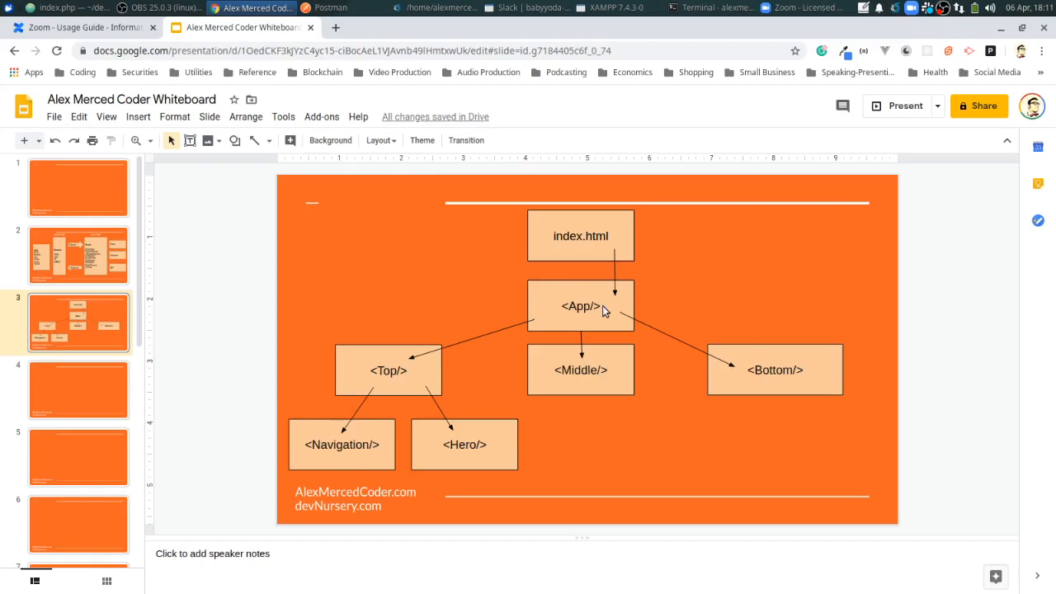
{"action": "mouse_move", "coordinate": [421, 385]}
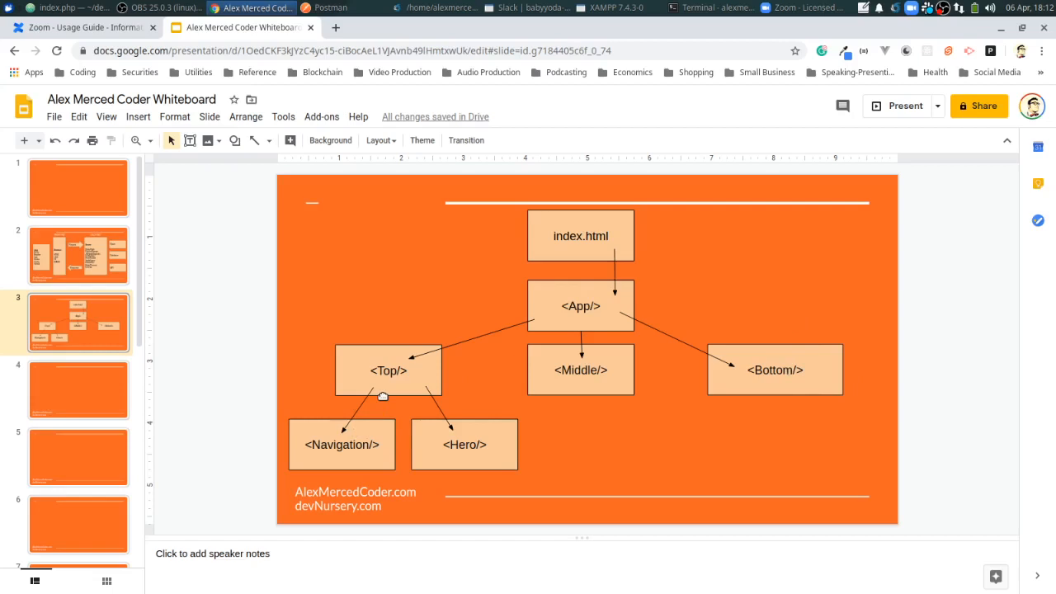
{"action": "mouse_move", "coordinate": [590, 336]}
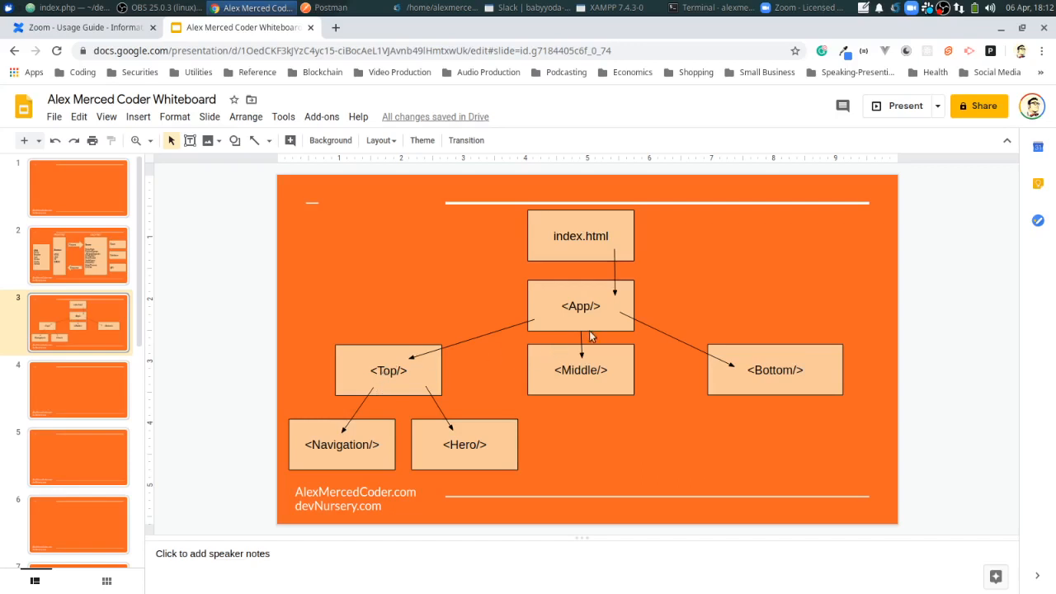
{"action": "mouse_move", "coordinate": [584, 320]}
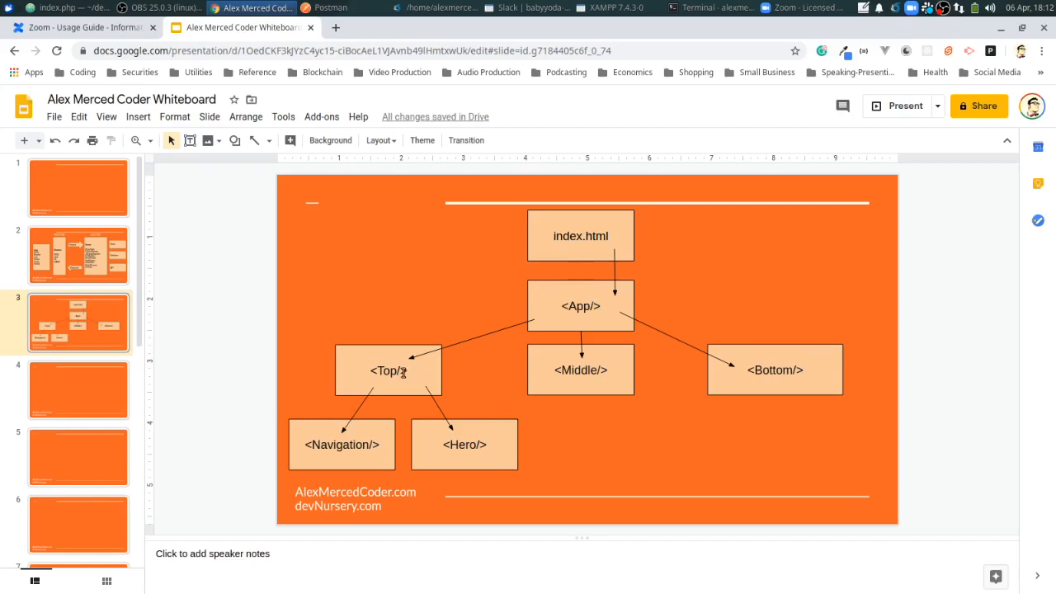
Edit the Top box label to add the prop, so it reads <Top key=value/>.
{"action": "double_click", "coordinate": [388, 370]}
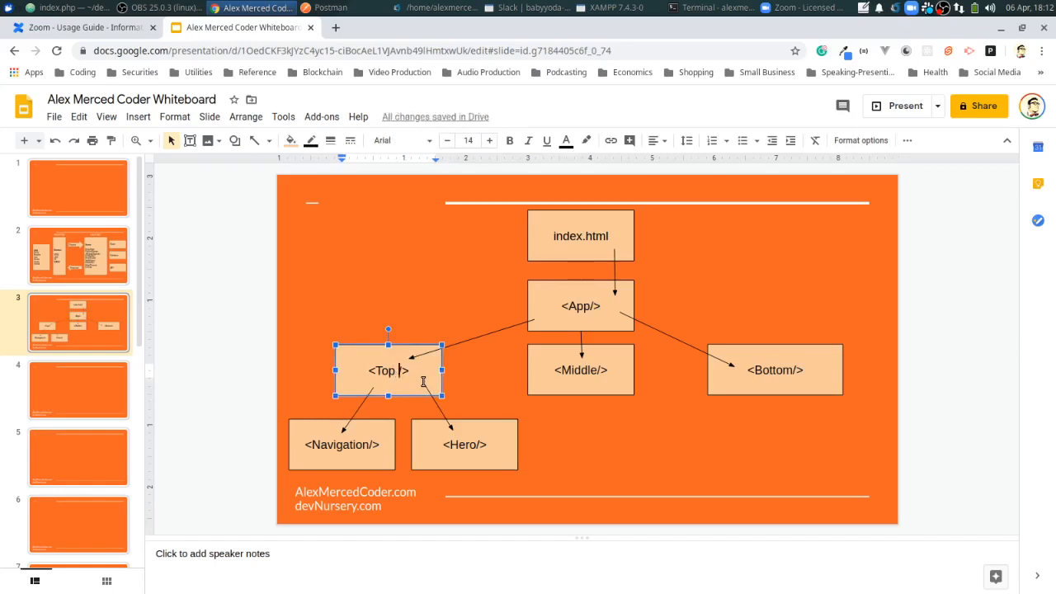
{"action": "type", "text": "data"}
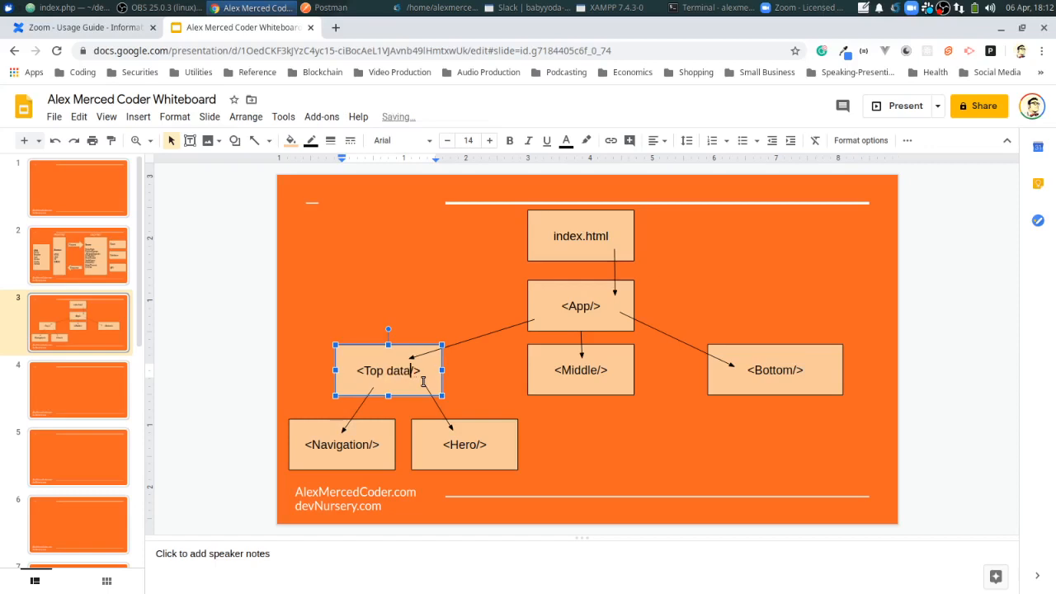
{"action": "type", "text": "key"}
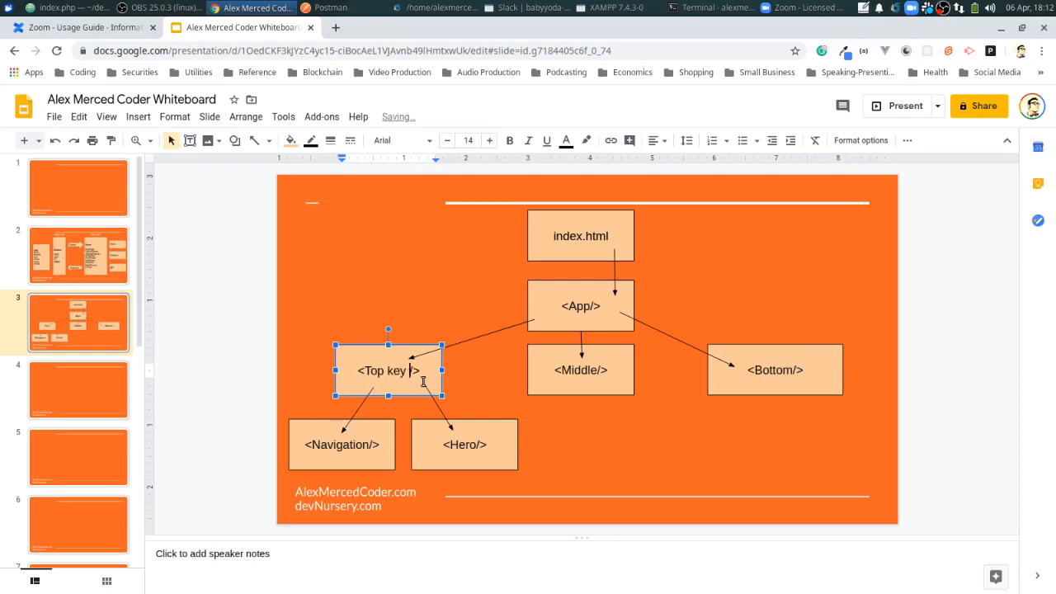
{"action": "type", "text": "=value"}
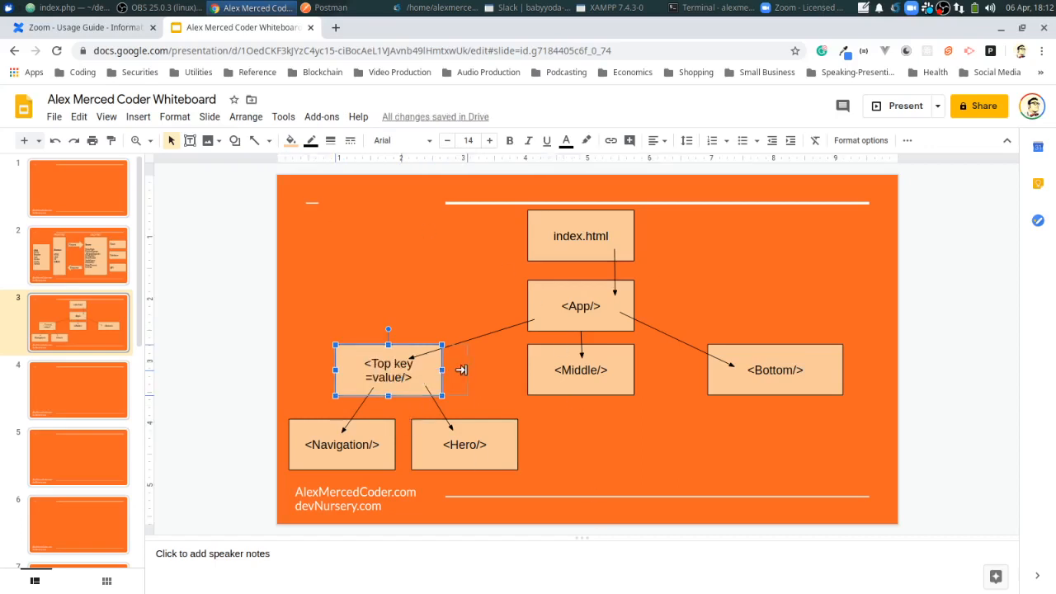
Widen the Top box and fix the spacing in its key=value label.
{"action": "left_click_drag", "start_coordinate": [443, 370], "coordinate": [468, 371]}
{"action": "type", "text": " key=value"}
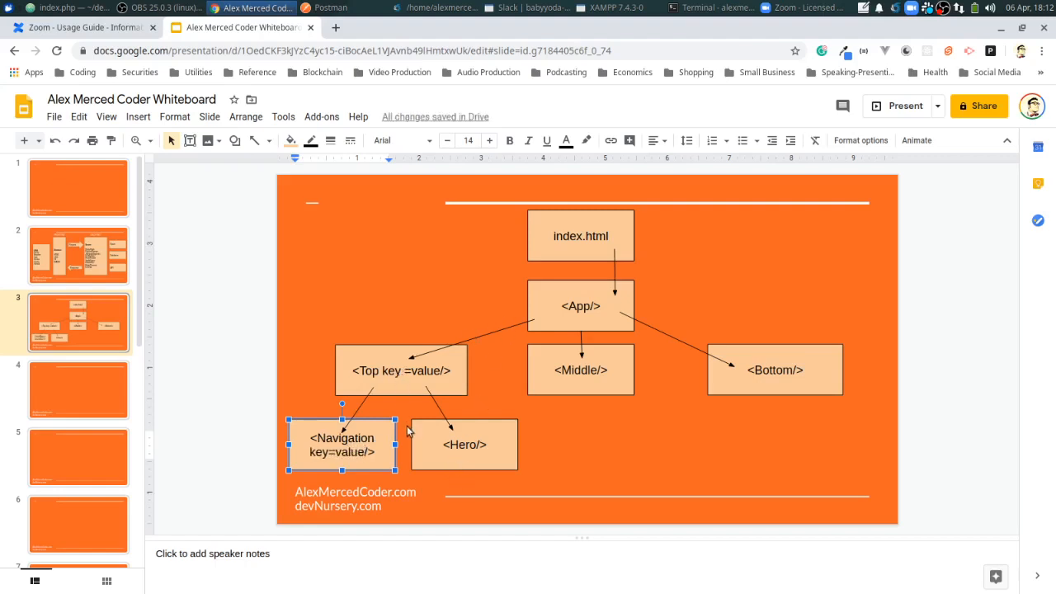
{"action": "mouse_move", "coordinate": [565, 364]}
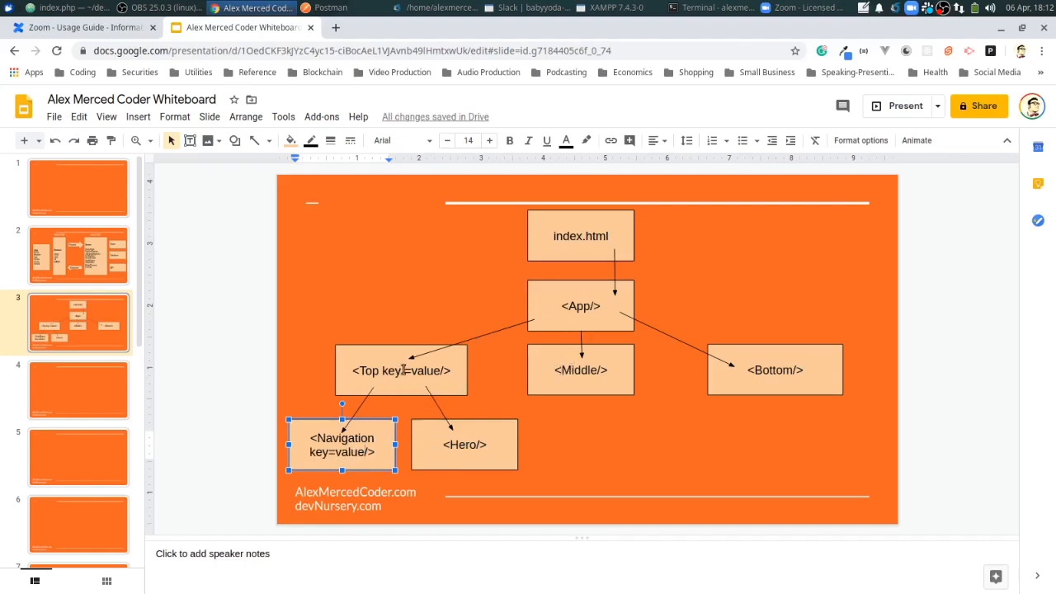
{"action": "left_click", "coordinate": [401, 370]}
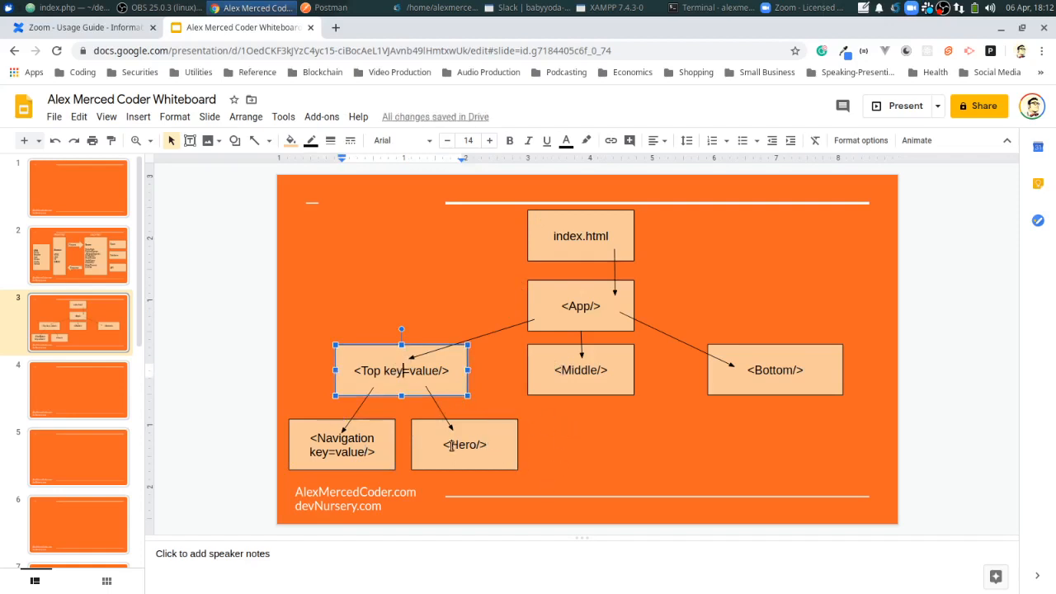
{"action": "left_click", "coordinate": [79, 390]}
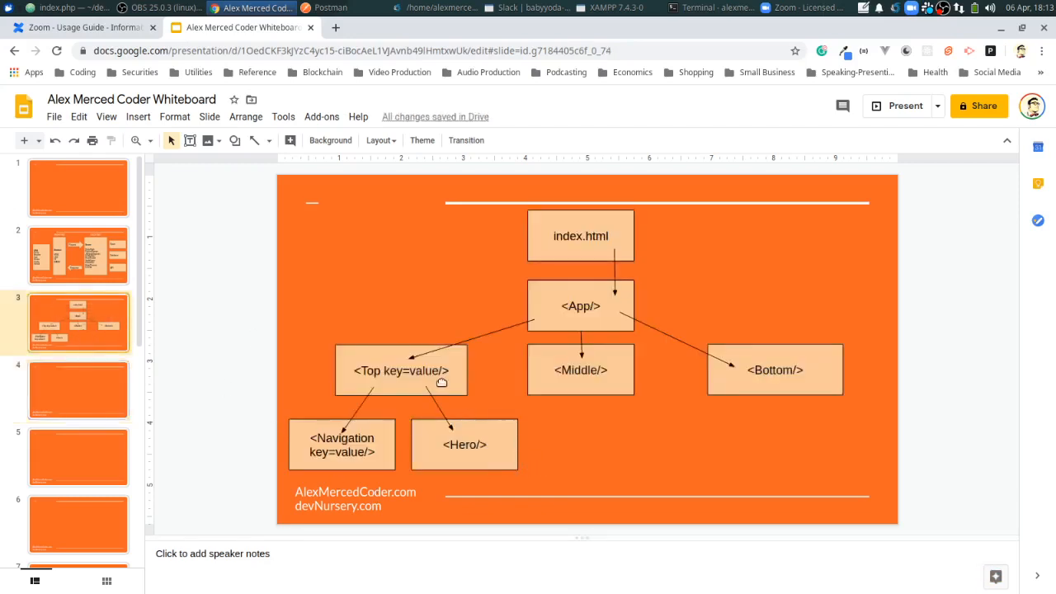
{"action": "mouse_move", "coordinate": [439, 429]}
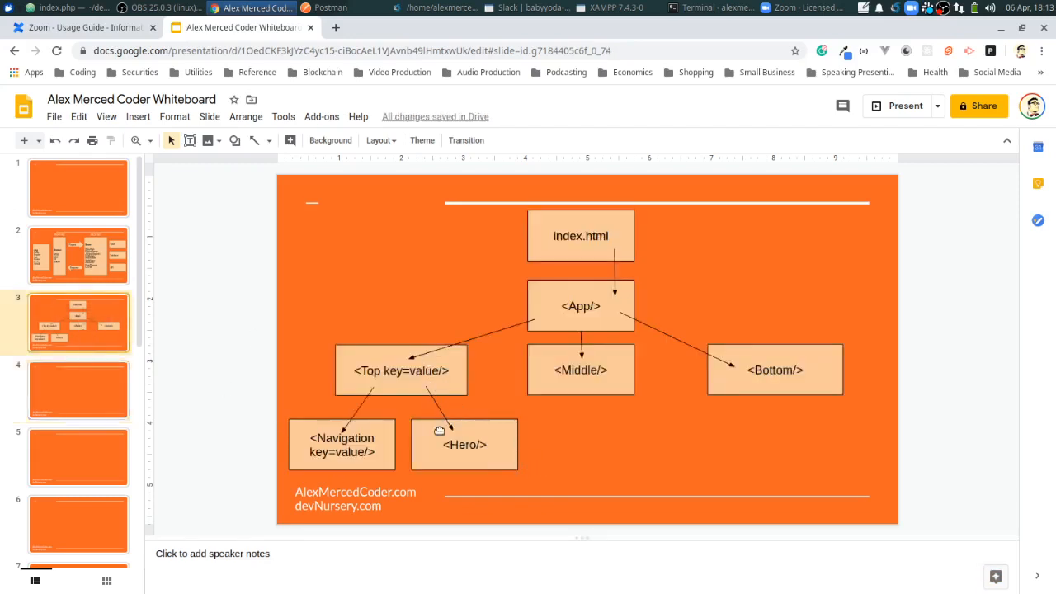
{"action": "mouse_move", "coordinate": [487, 434]}
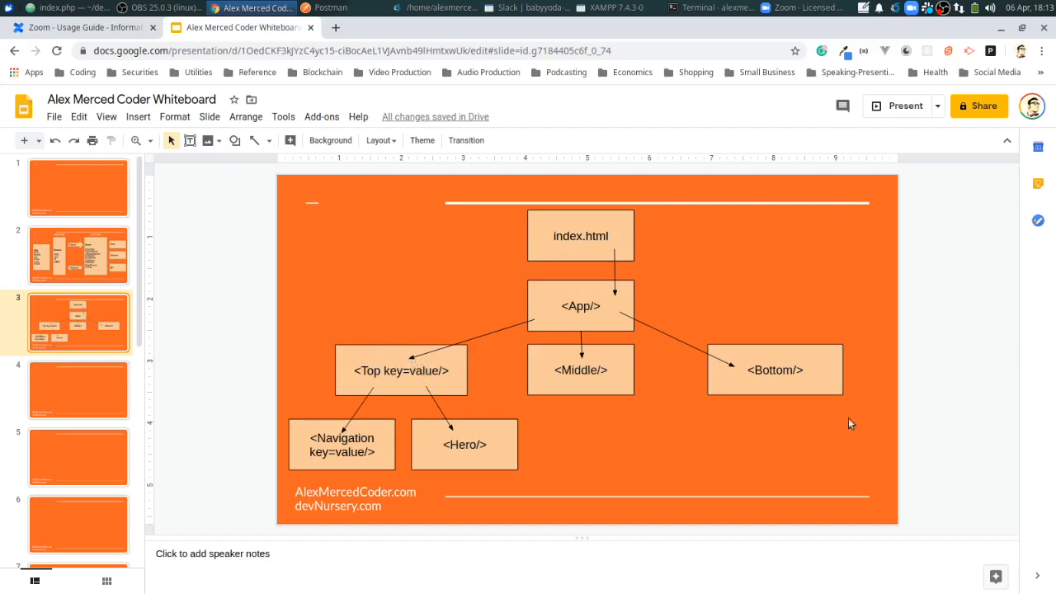
{"action": "mouse_move", "coordinate": [589, 384]}
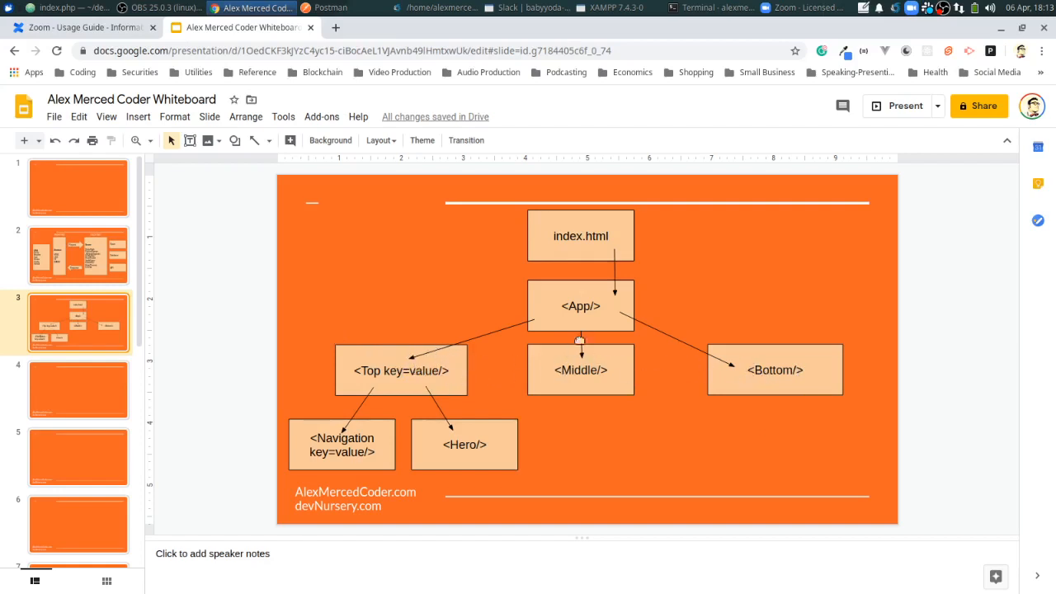
{"action": "mouse_move", "coordinate": [615, 298]}
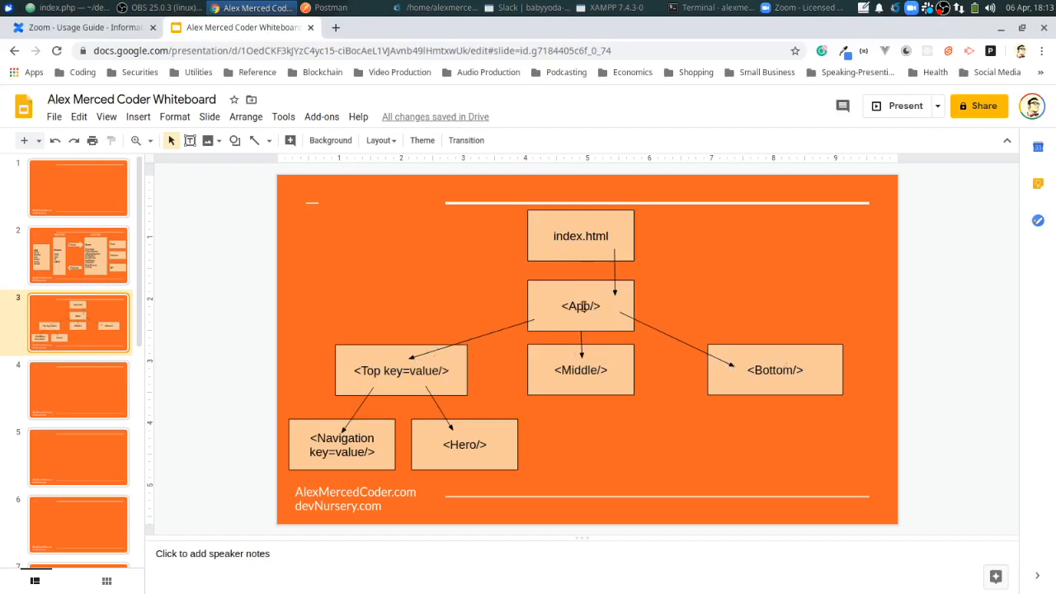
{"action": "mouse_move", "coordinate": [577, 377]}
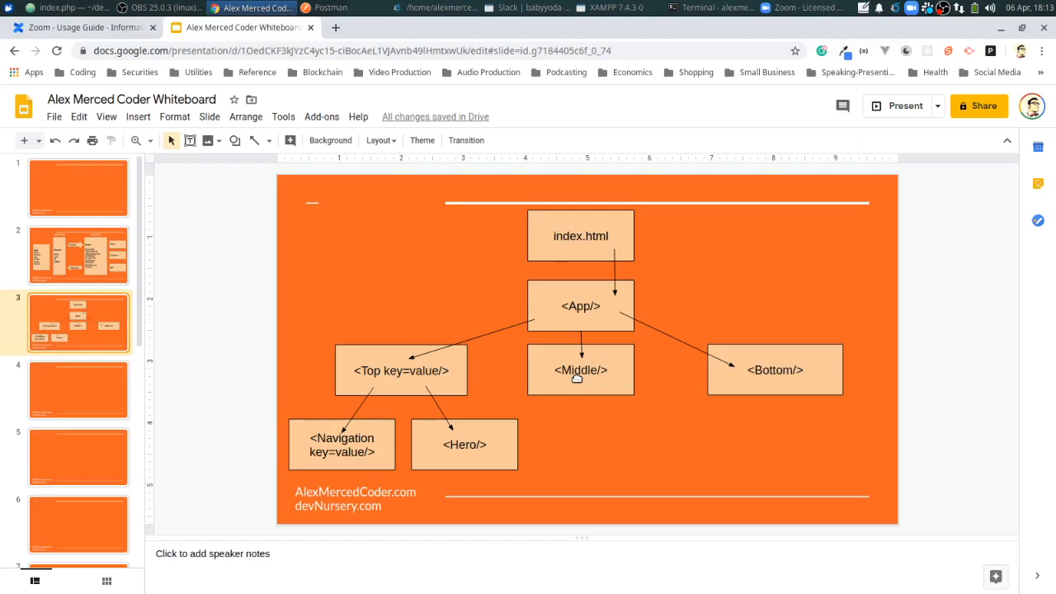
{"action": "mouse_move", "coordinate": [481, 471]}
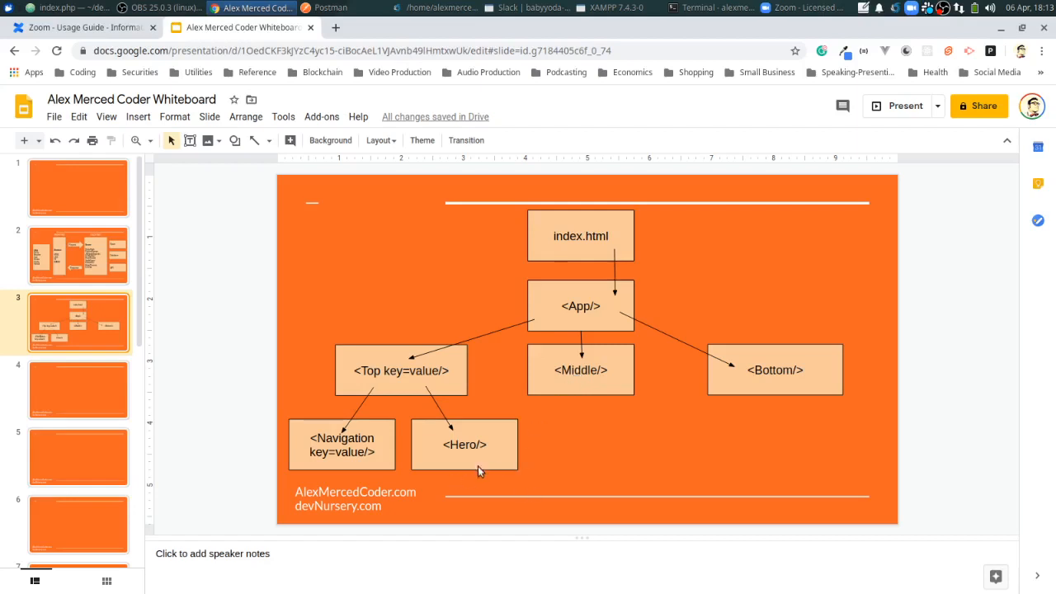